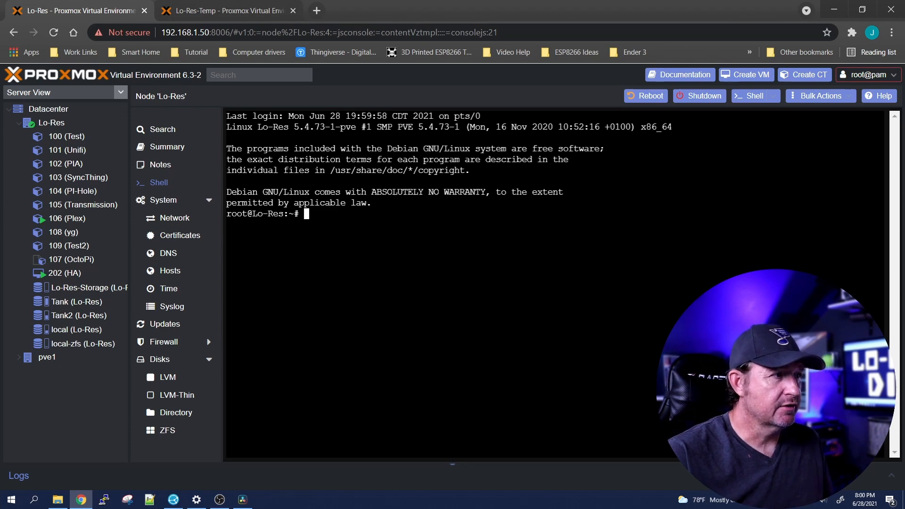
Show the Lo-Res-Temp datacenter's empty backup job list
click(47, 357)
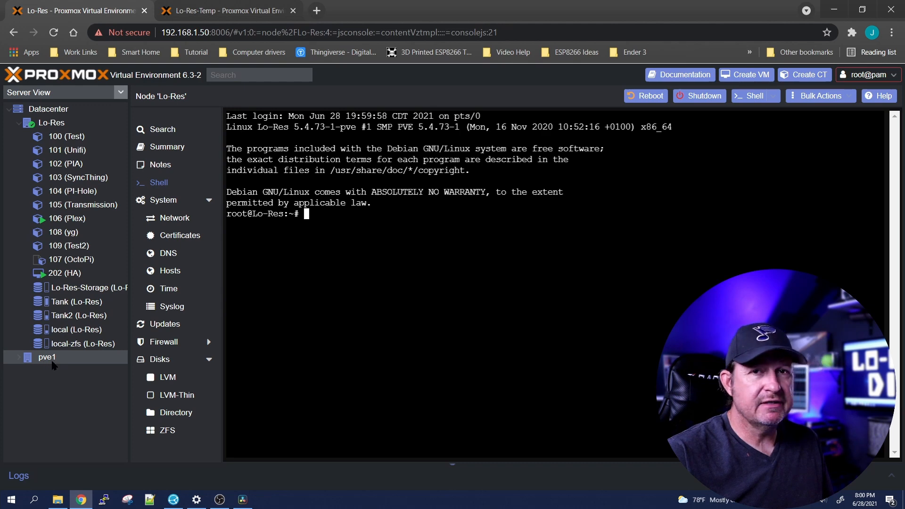
click(47, 356)
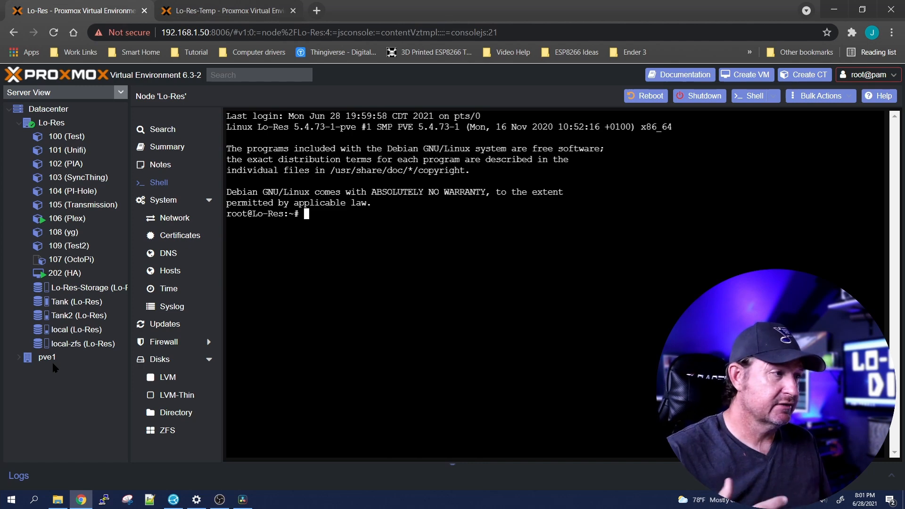
click(46, 358)
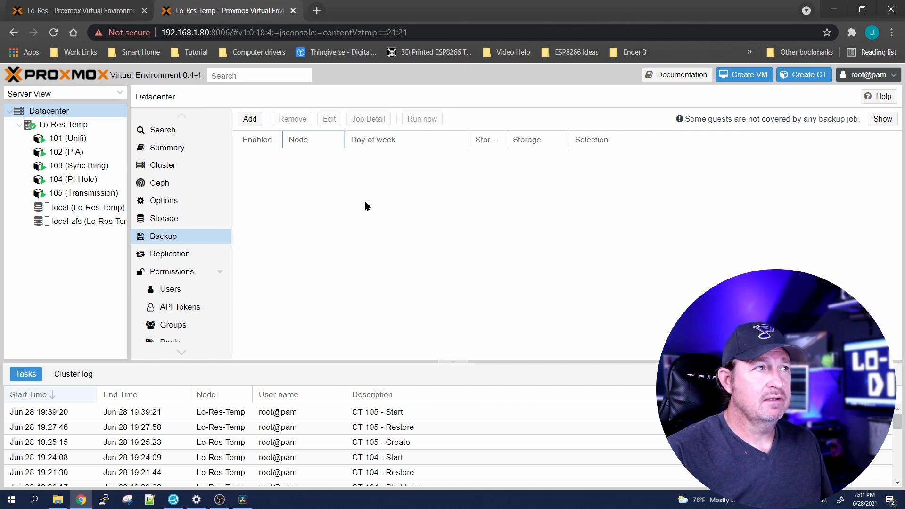
click(83, 192)
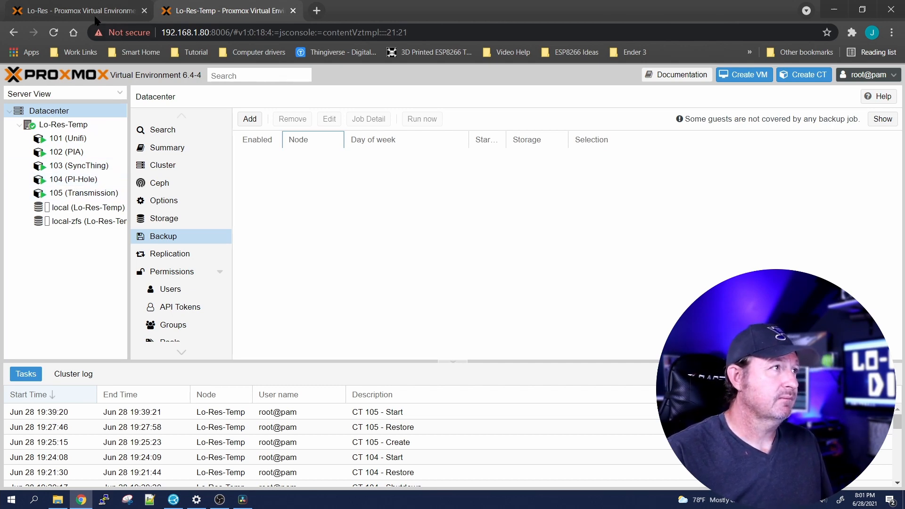
click(78, 10)
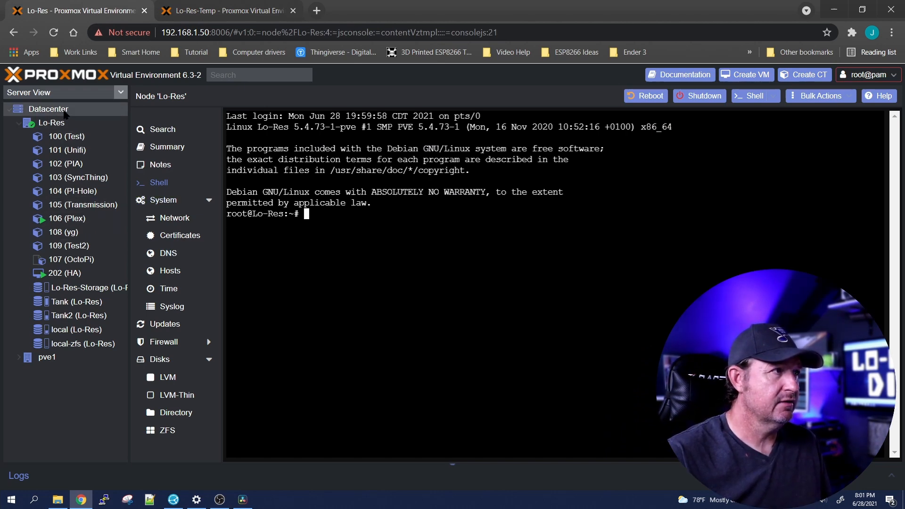
click(49, 109)
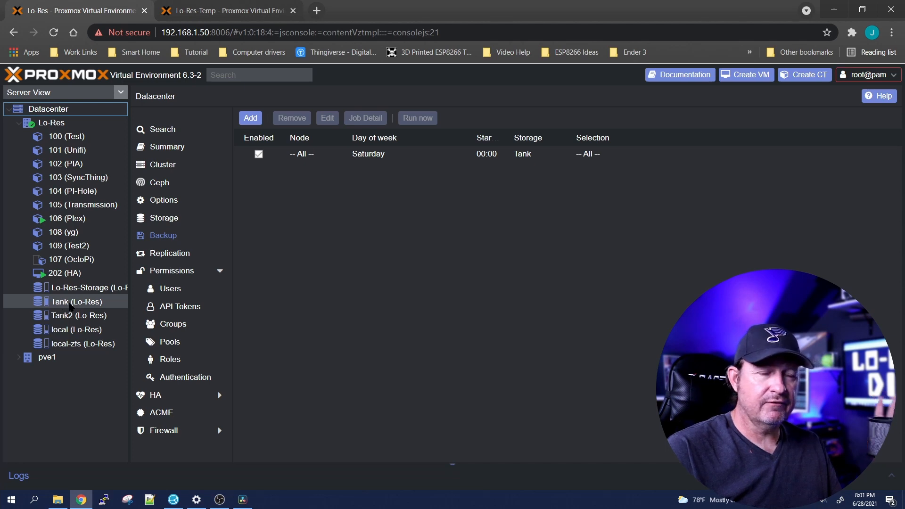
mouse_move(87, 307)
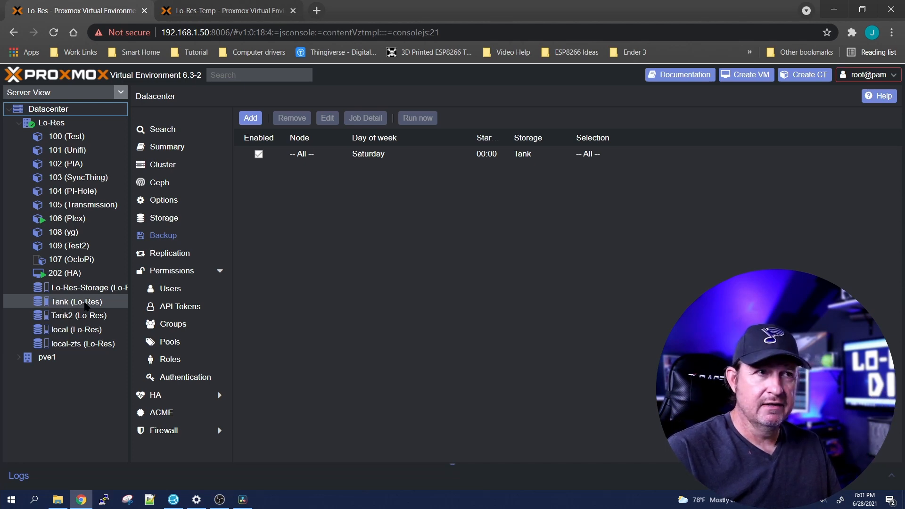
click(225, 11)
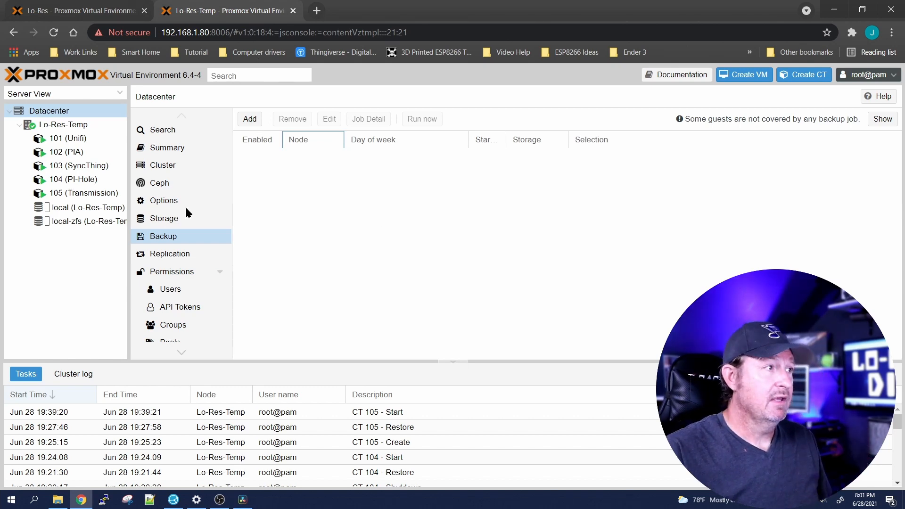
click(87, 207)
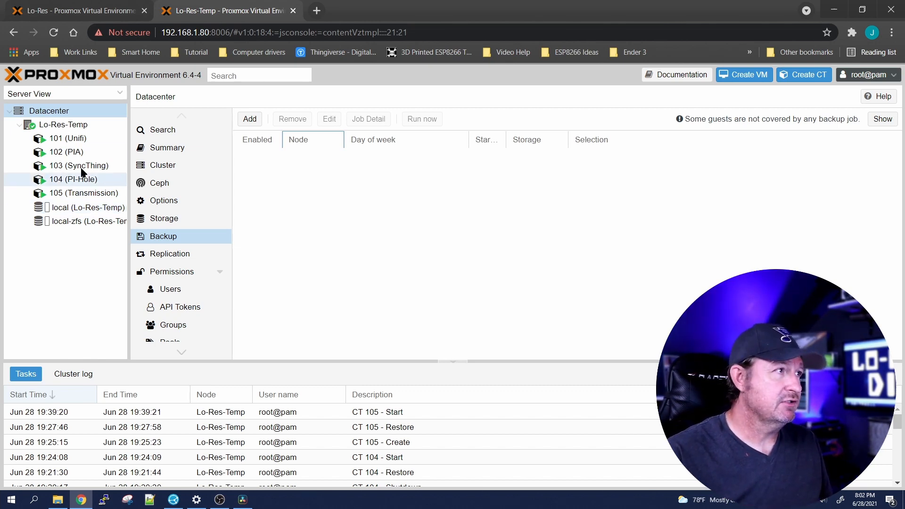
click(48, 111)
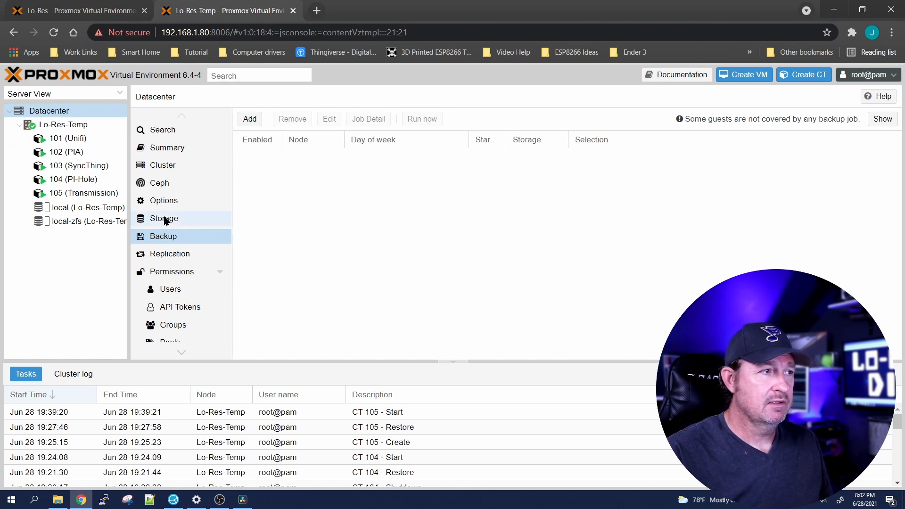
Start a CIFS storage named Tank on server 192.168.1.30 with the jason credentials
click(164, 217)
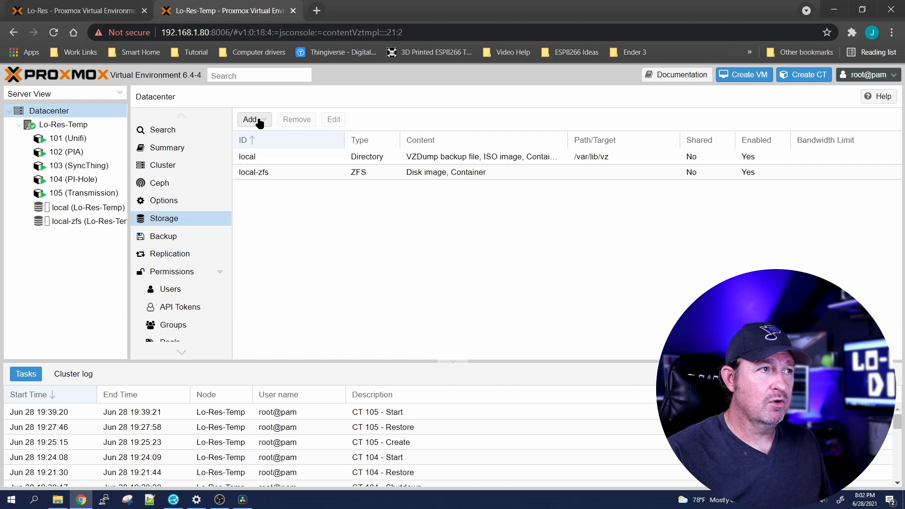
click(251, 120)
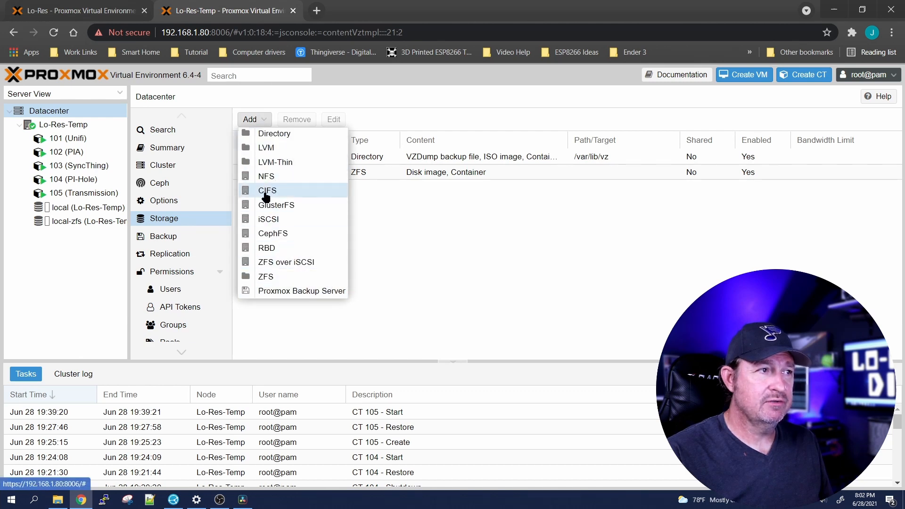
click(267, 191)
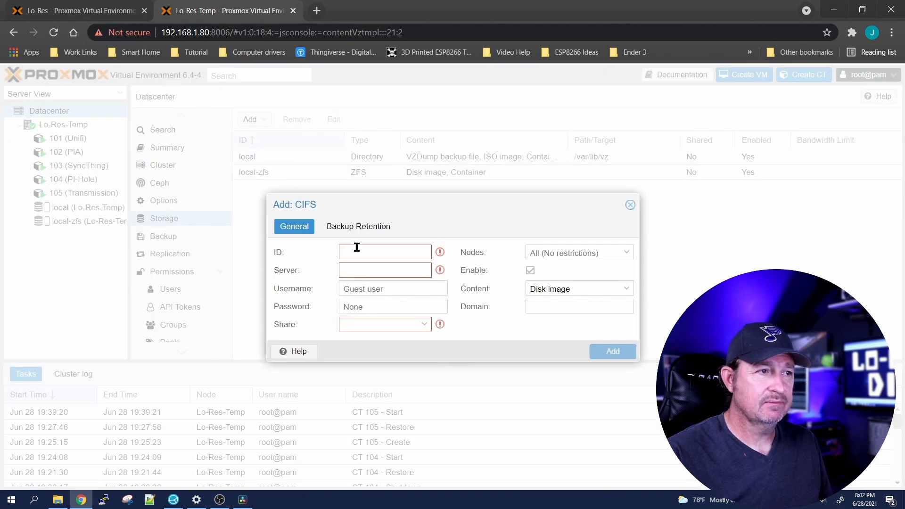
text(Tank)
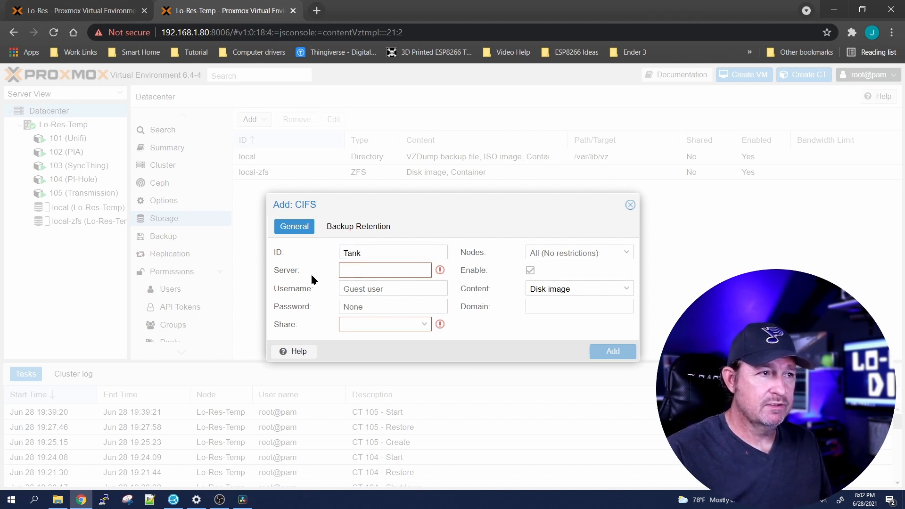
text(192.168.1.30)
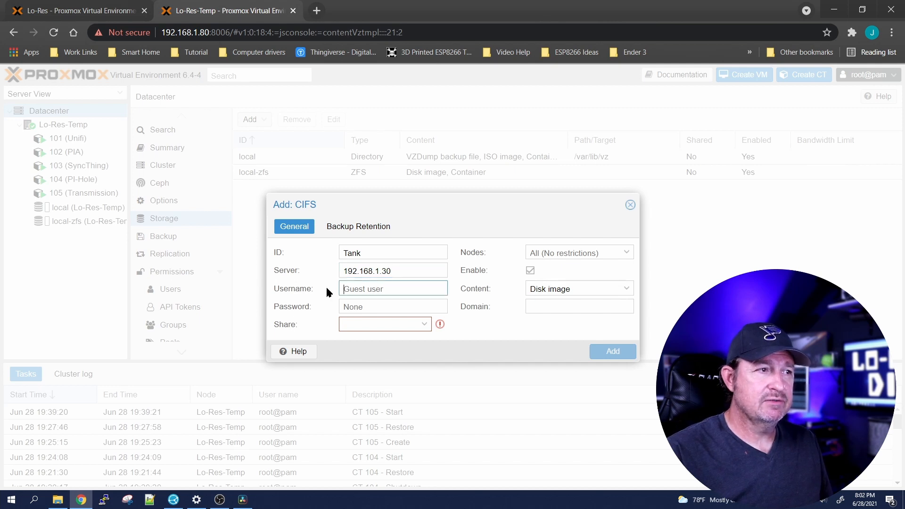
text(jason)
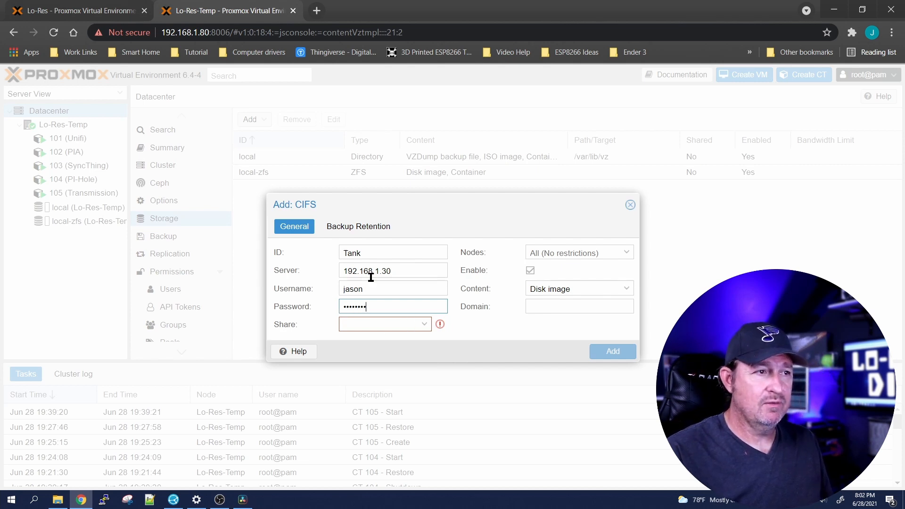
mouse_move(266, 318)
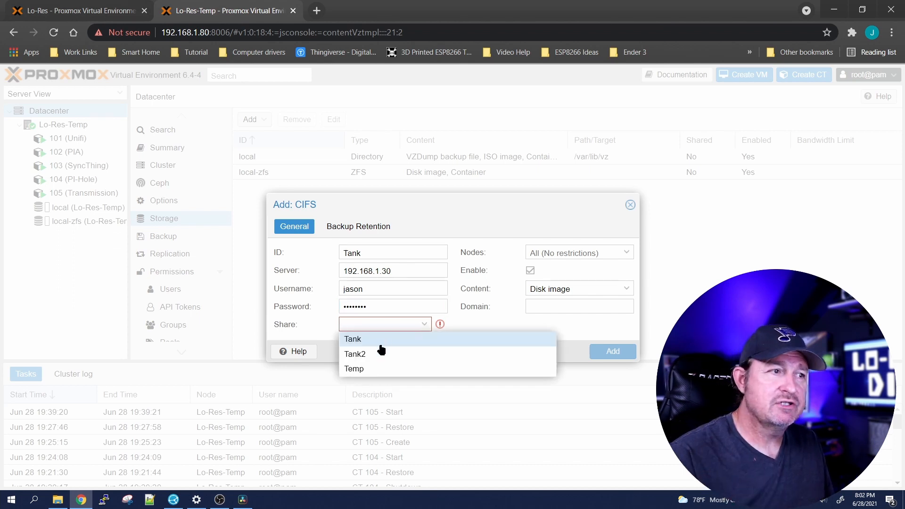
Select share Tank and allow Disk image and VZDump backup file content
click(352, 338)
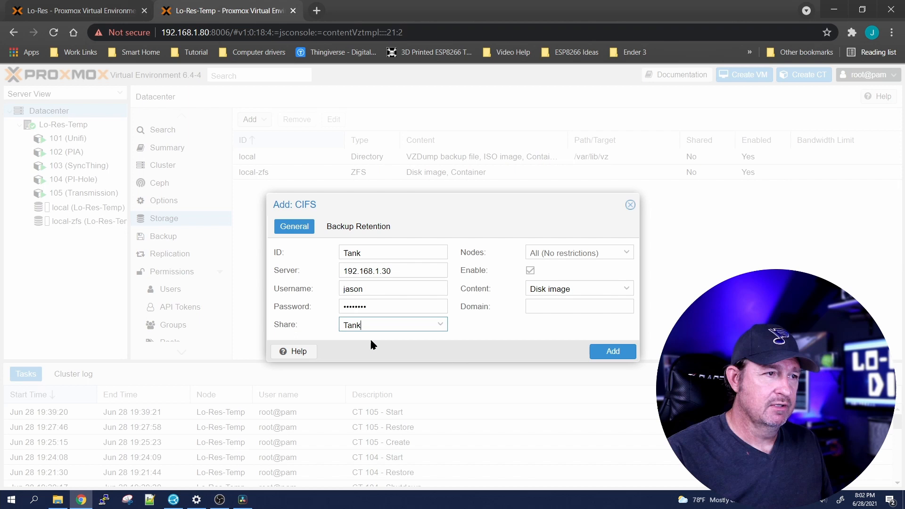
click(578, 289)
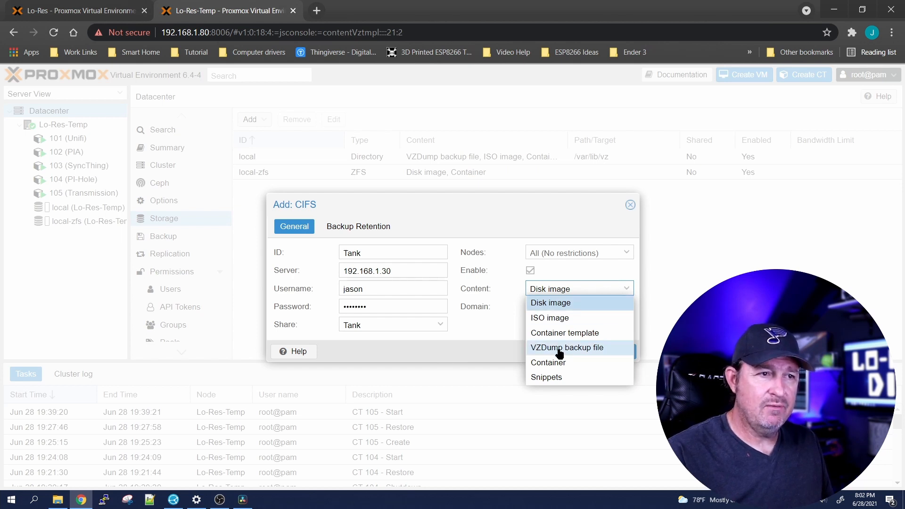
click(566, 347)
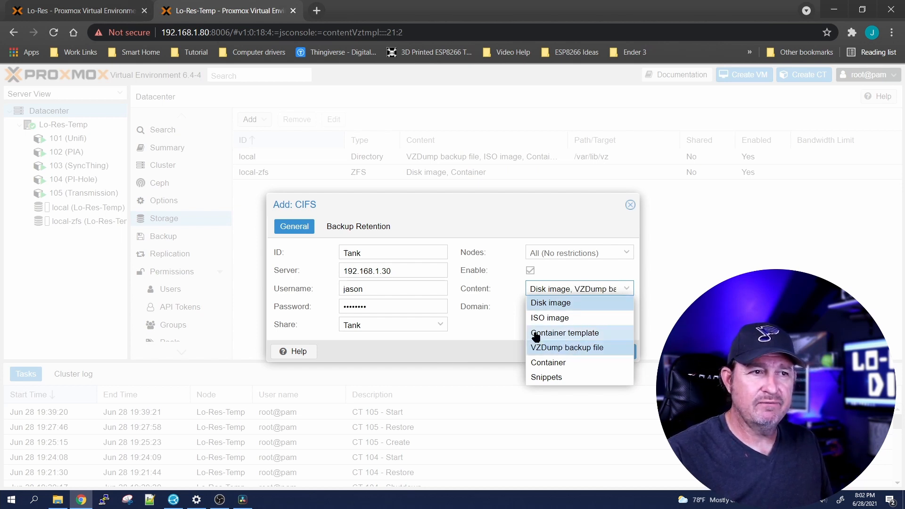
mouse_move(516, 343)
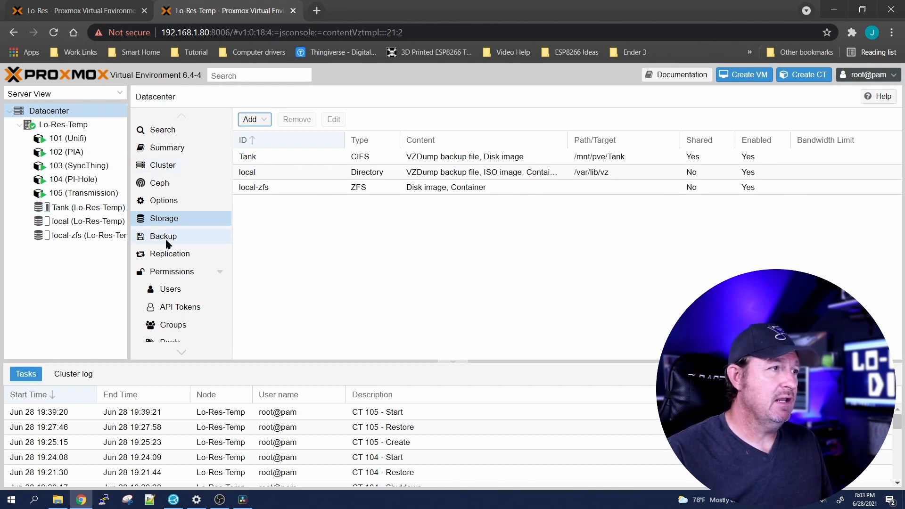
Begin a new backup job to Tank scheduled for Sunday only at 00:00
click(163, 236)
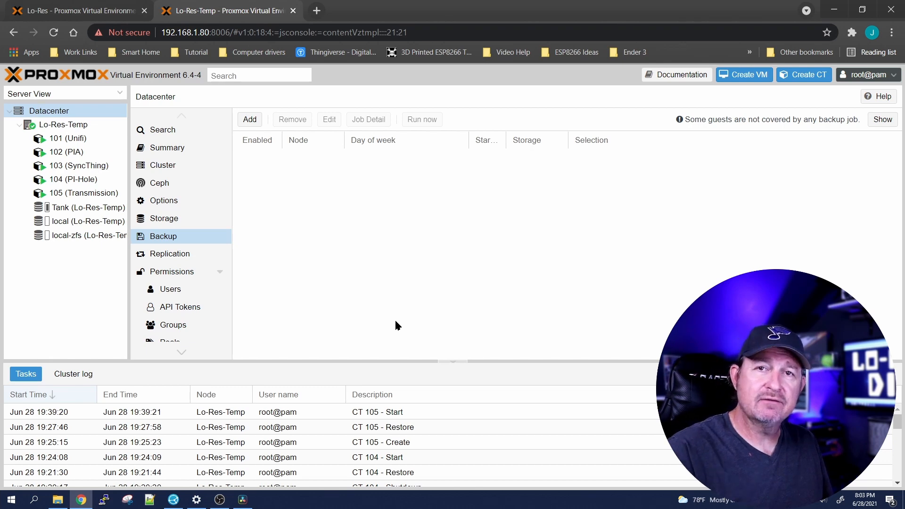
mouse_move(329, 190)
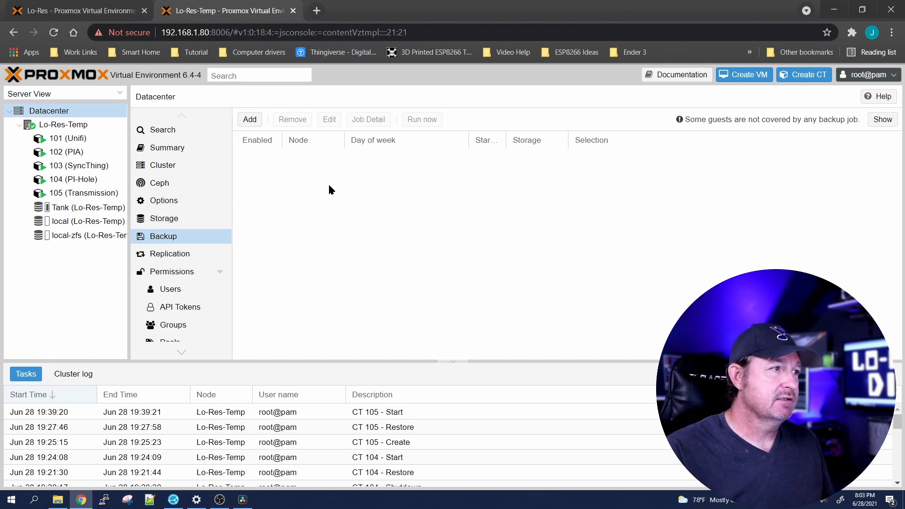
click(249, 120)
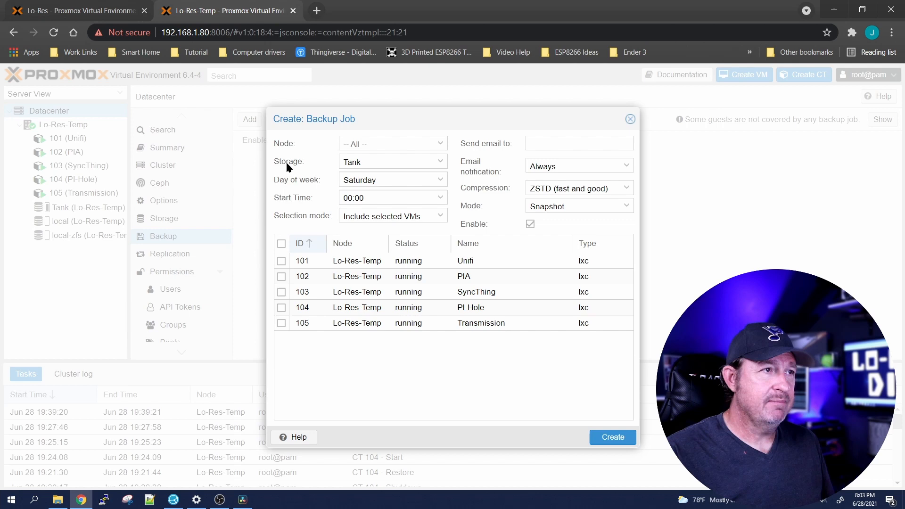
mouse_move(436, 149)
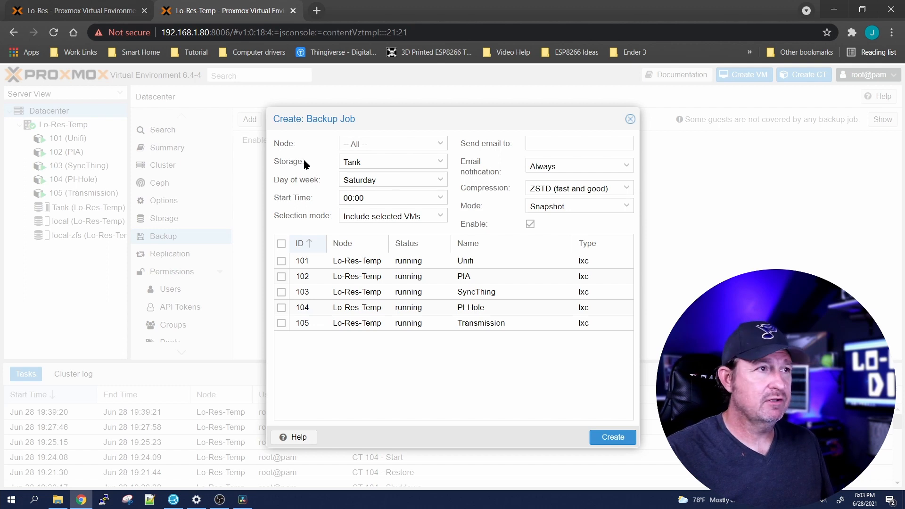
mouse_move(441, 174)
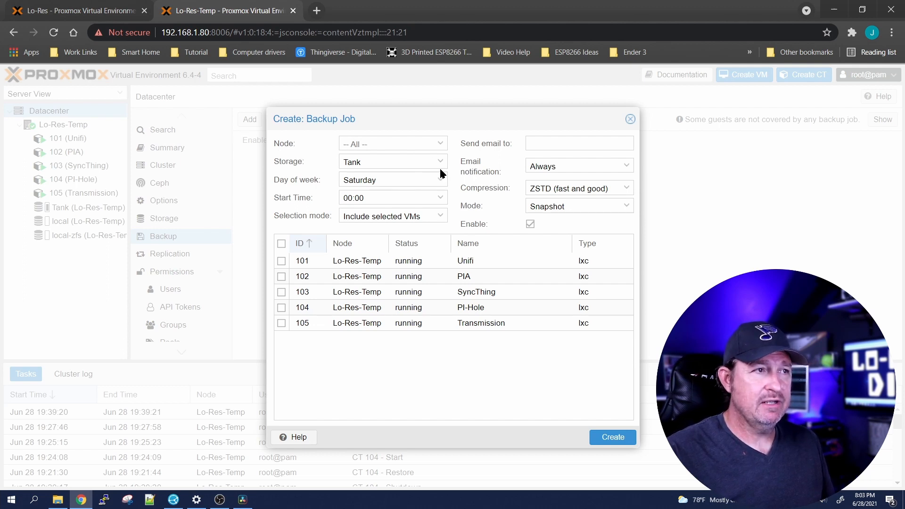
click(358, 283)
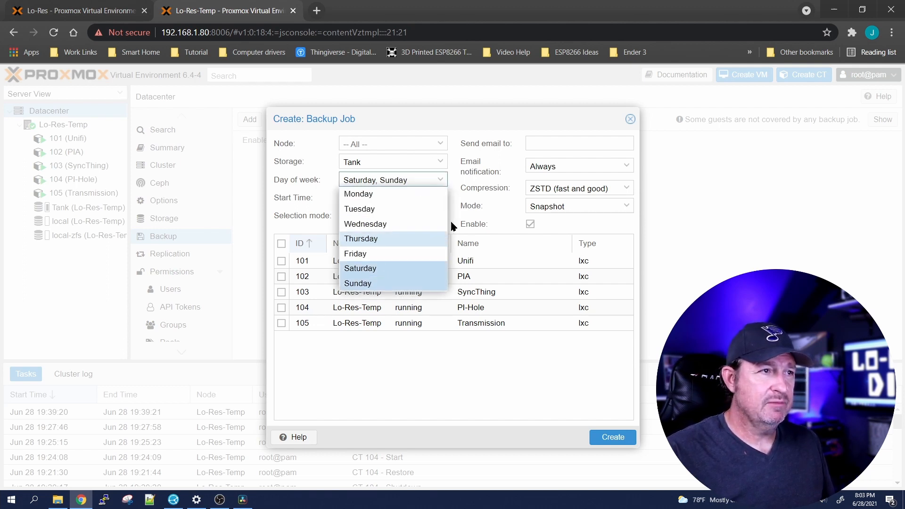
click(360, 268)
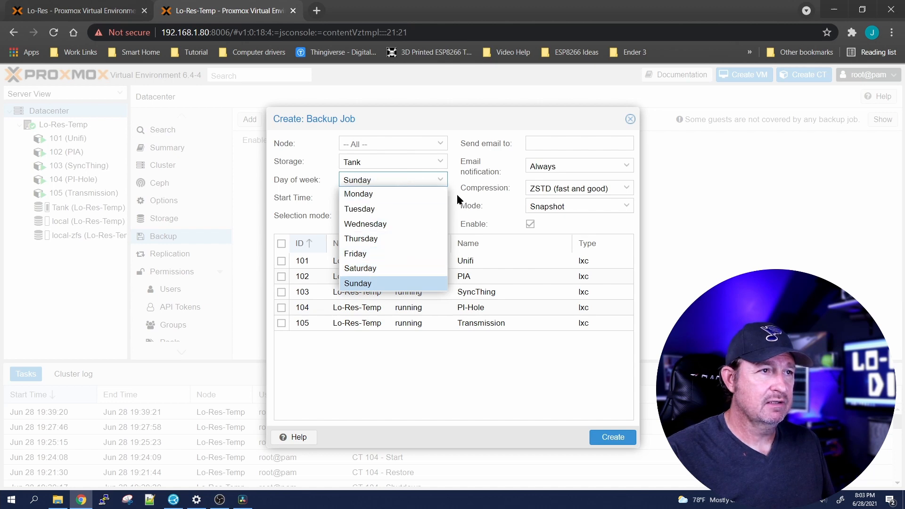
mouse_move(380, 238)
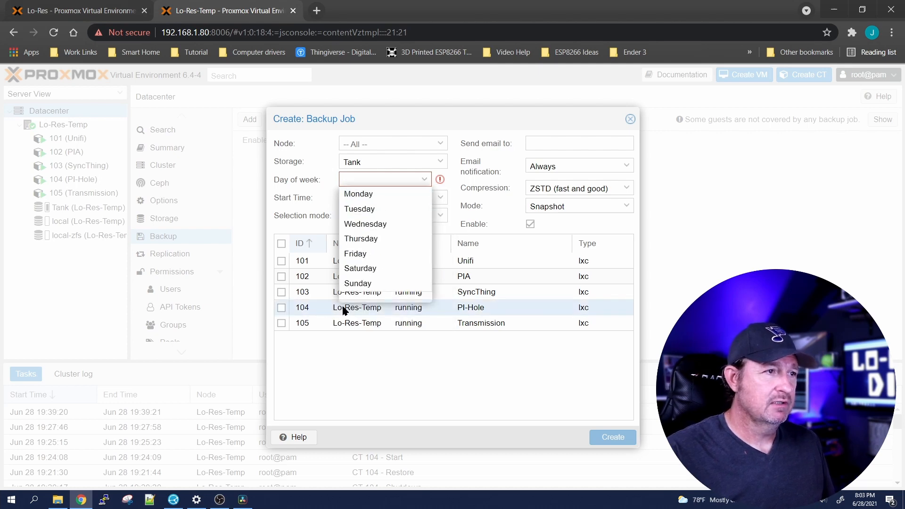
click(357, 282)
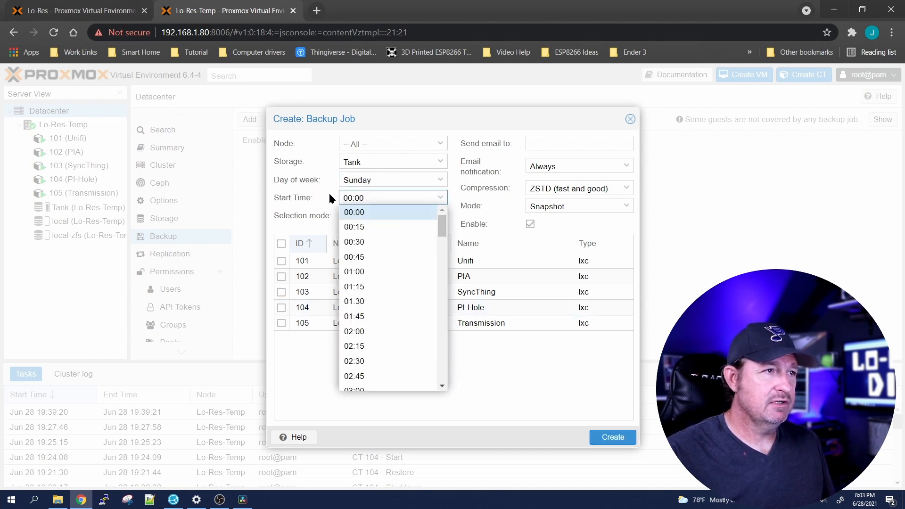
click(353, 212)
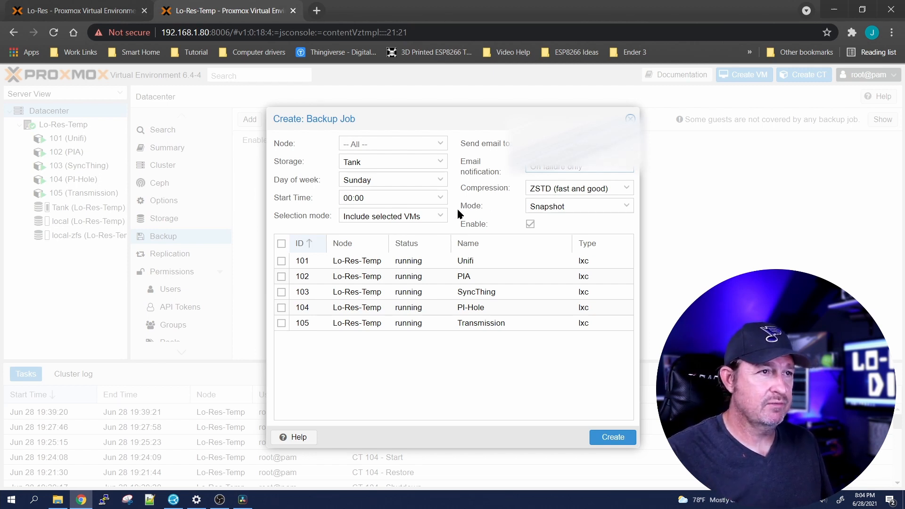
Include all five guests 101–105 and create the backup job
click(281, 244)
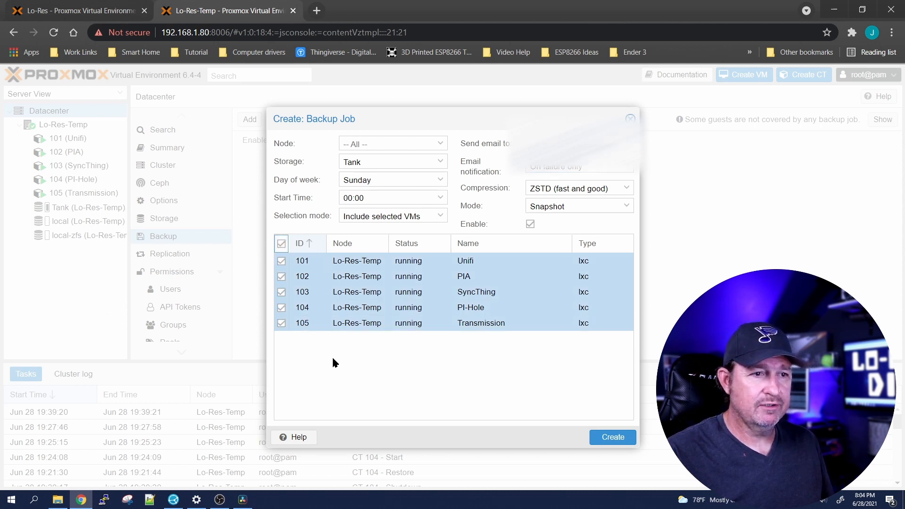
mouse_move(370, 345)
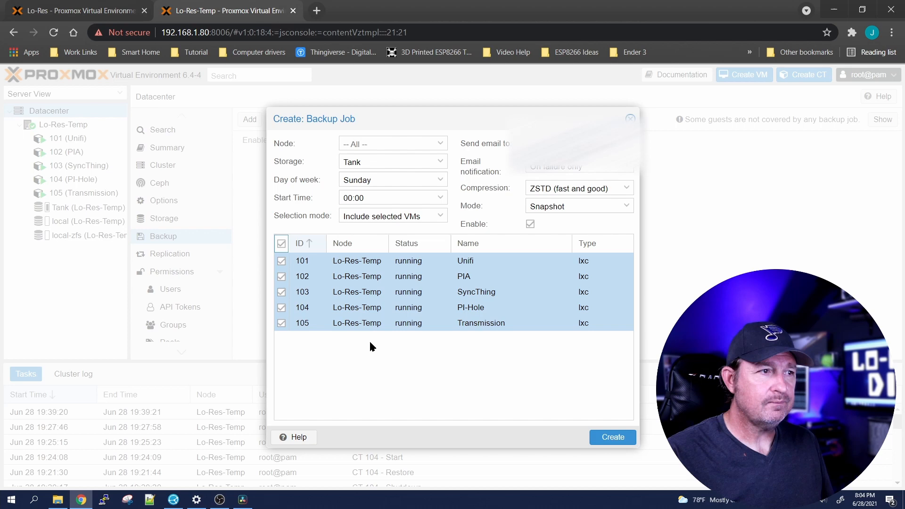
mouse_move(412, 374)
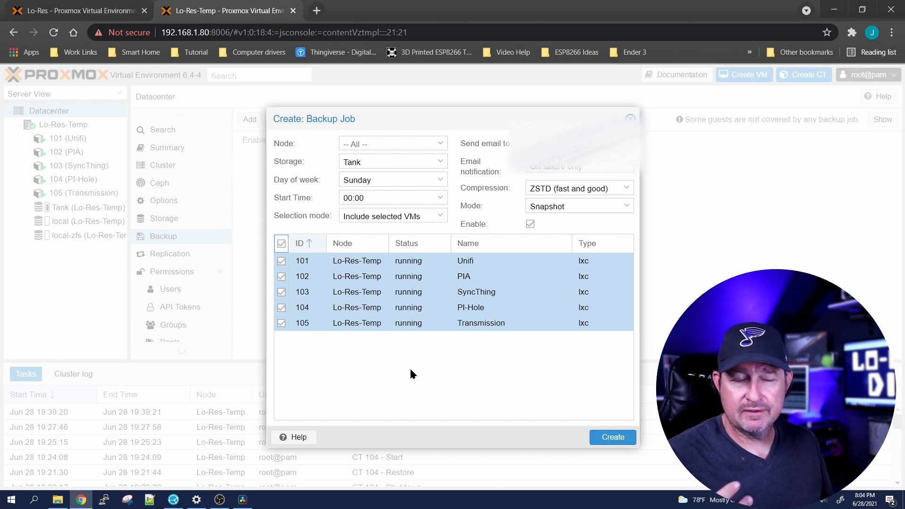
click(611, 436)
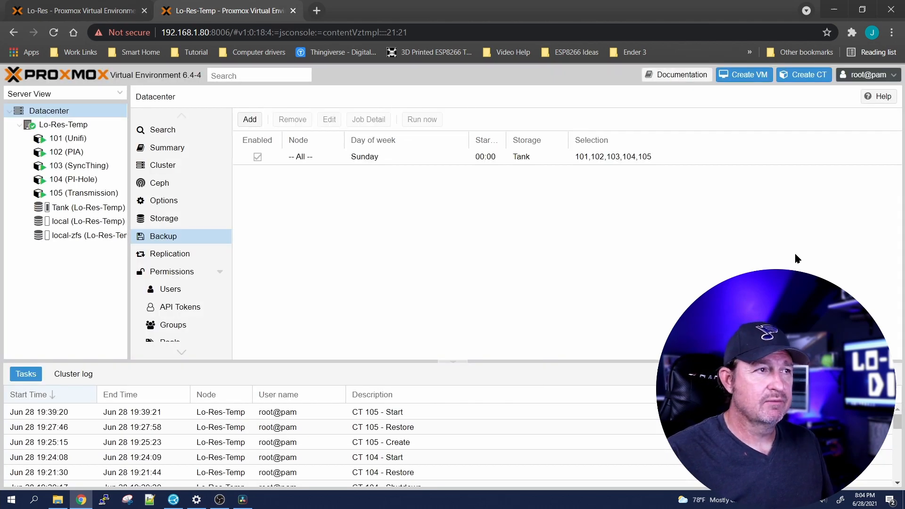
mouse_move(430, 230)
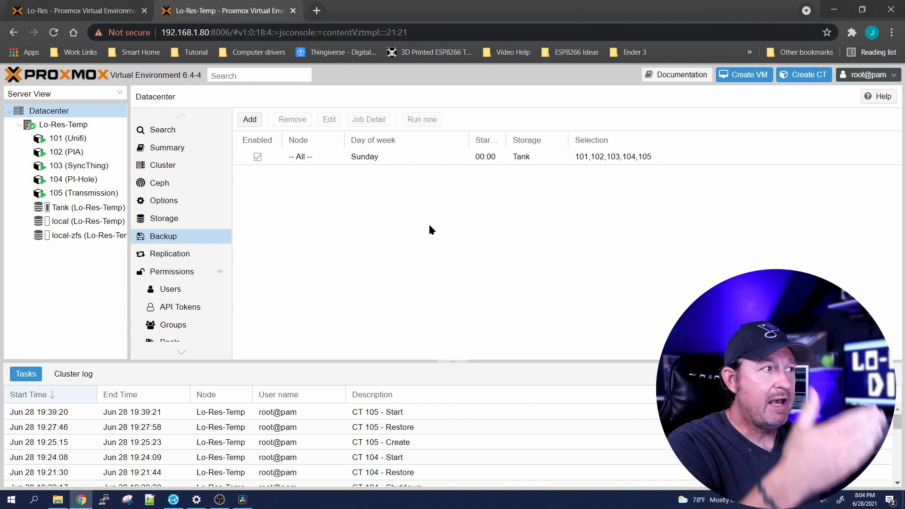
mouse_move(387, 220)
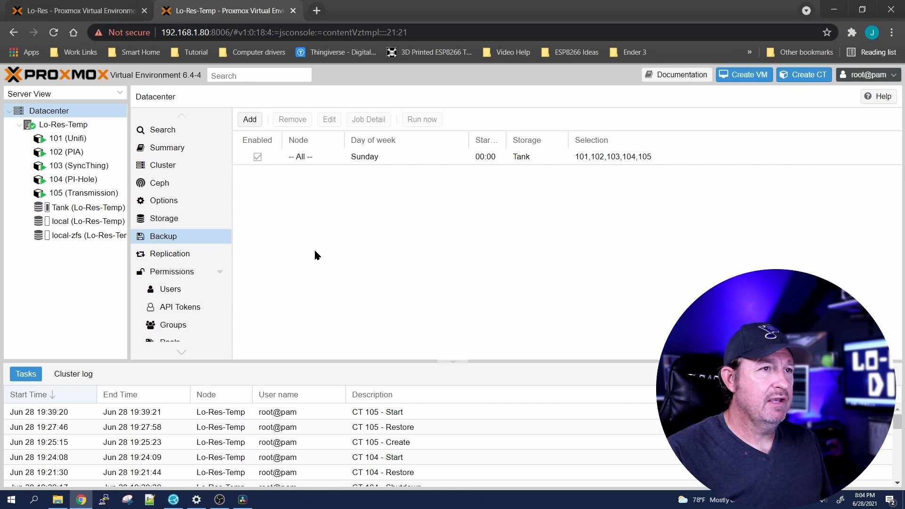
mouse_move(76, 27)
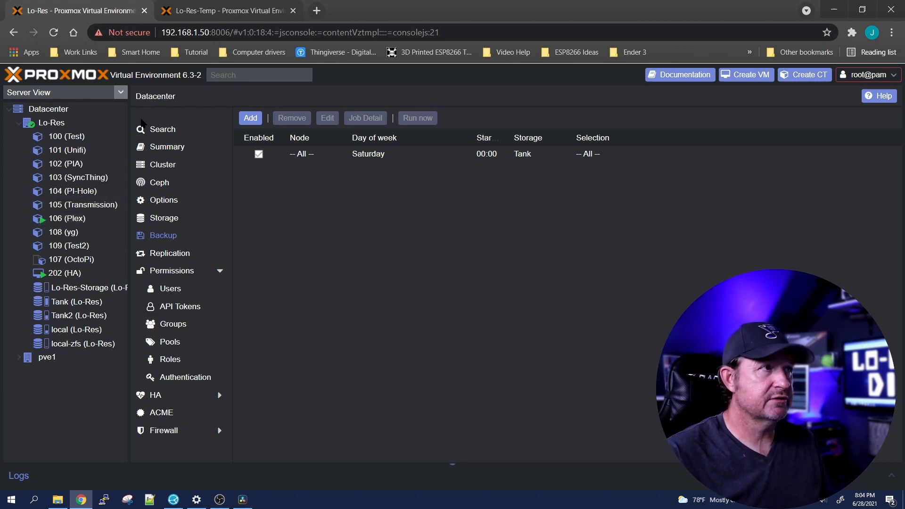
Return to the Lo-Res-Temp server and select its node
click(226, 11)
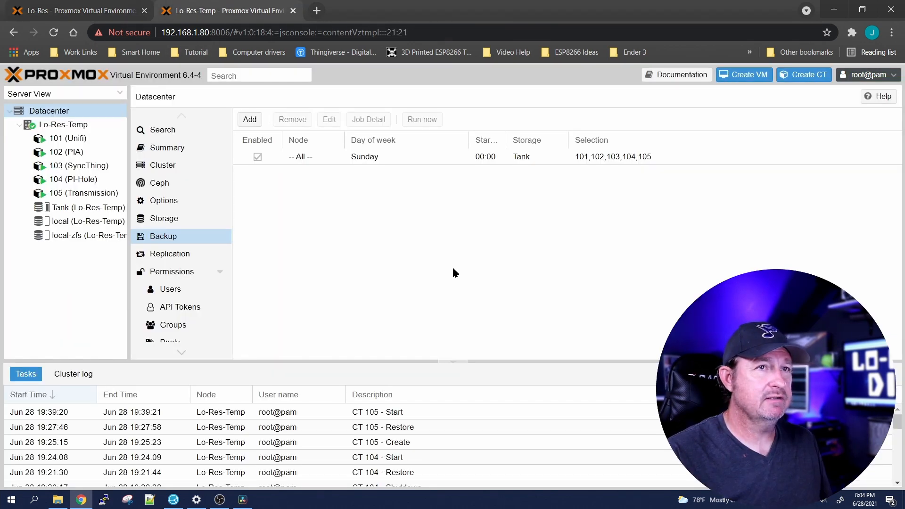
click(63, 125)
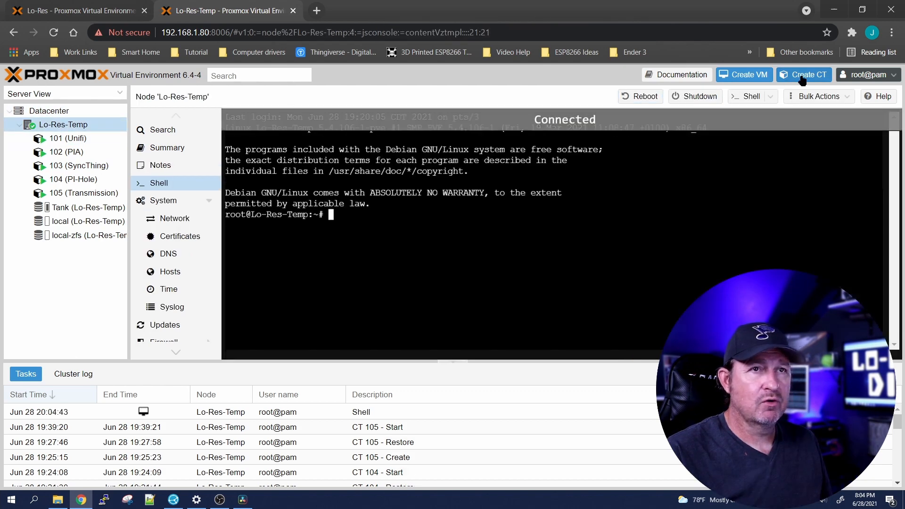
Create placeholder Ubuntu container 106 with hostname rdghehtr on local-zfs and select it
click(803, 74)
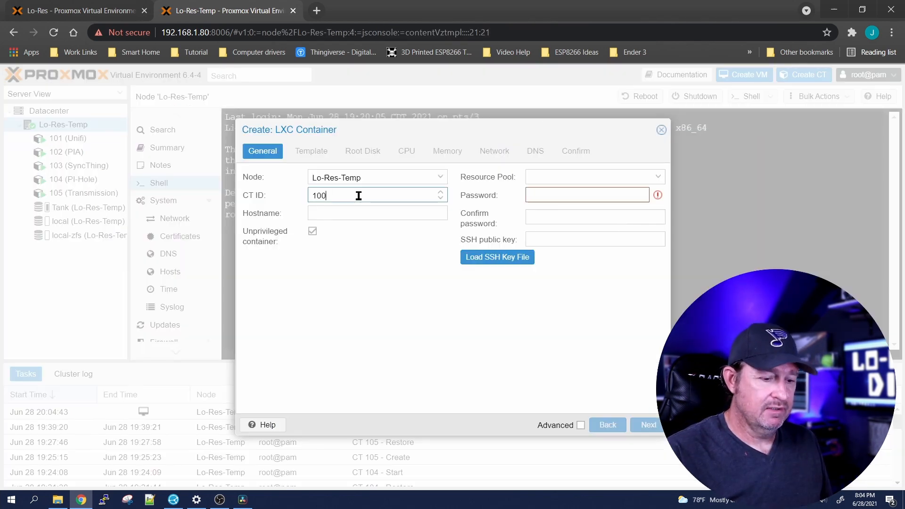
text(106)
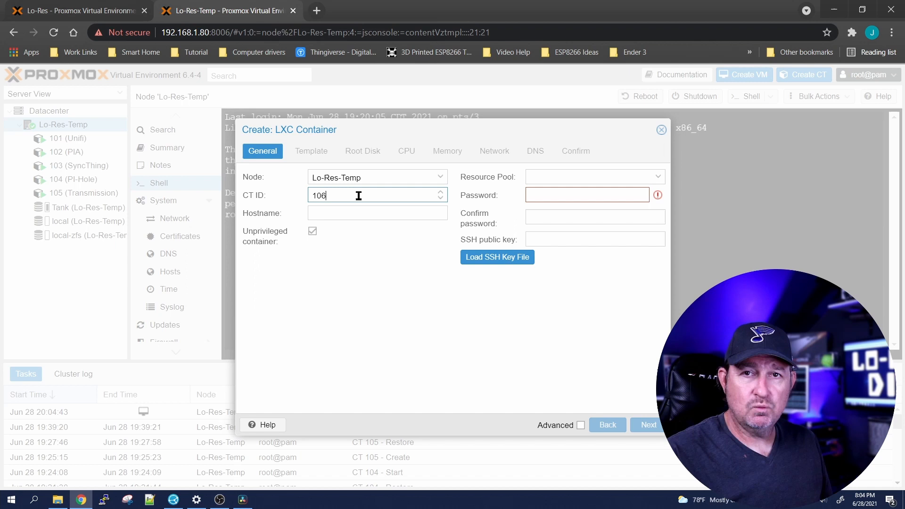
text(rdghehtr)
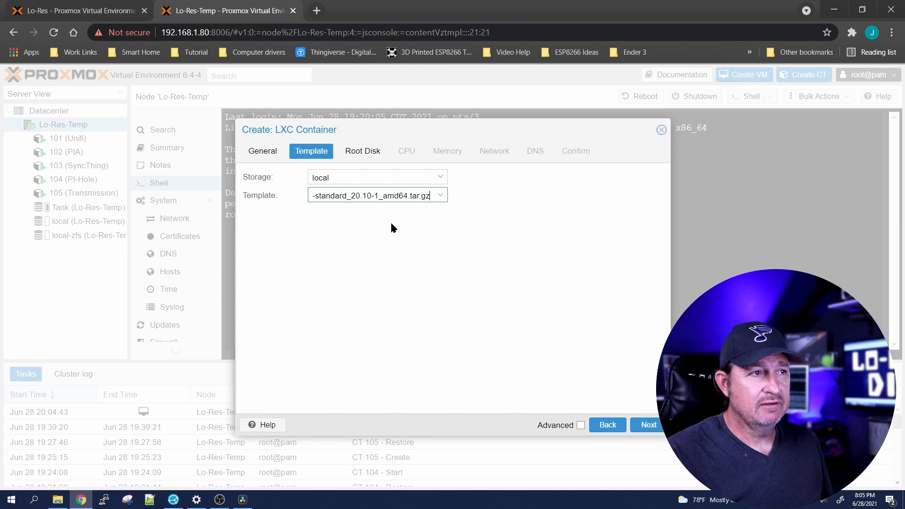
mouse_move(534, 322)
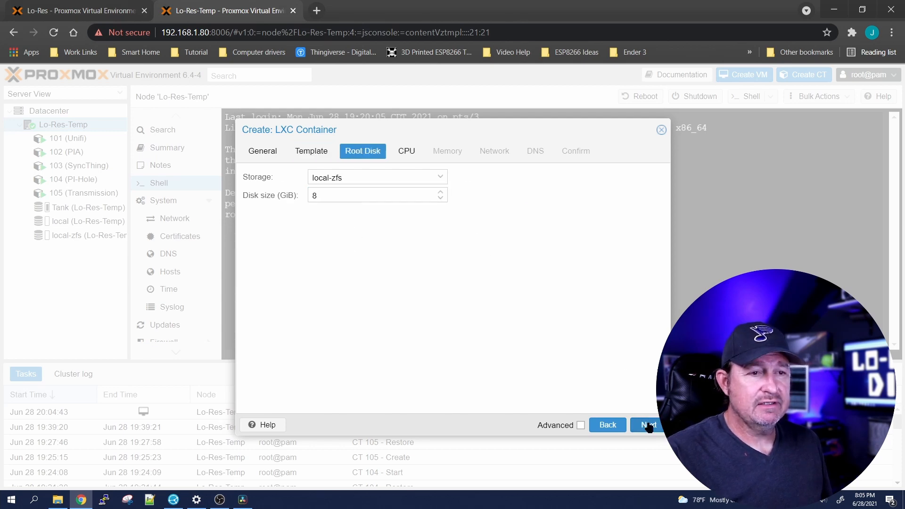
click(646, 425)
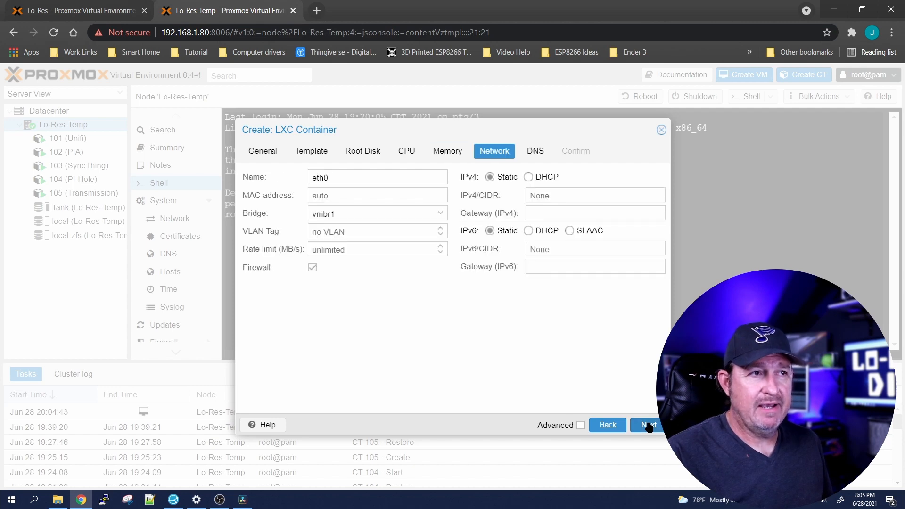
click(646, 425)
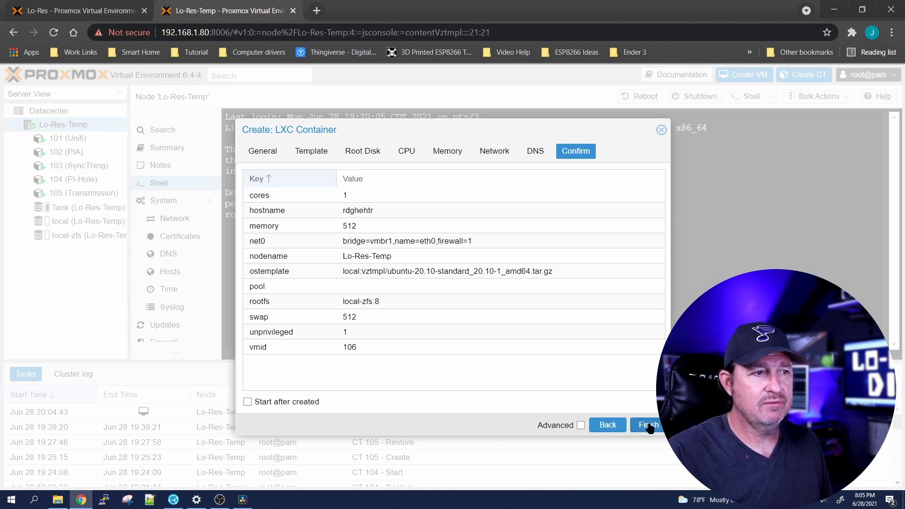
click(646, 426)
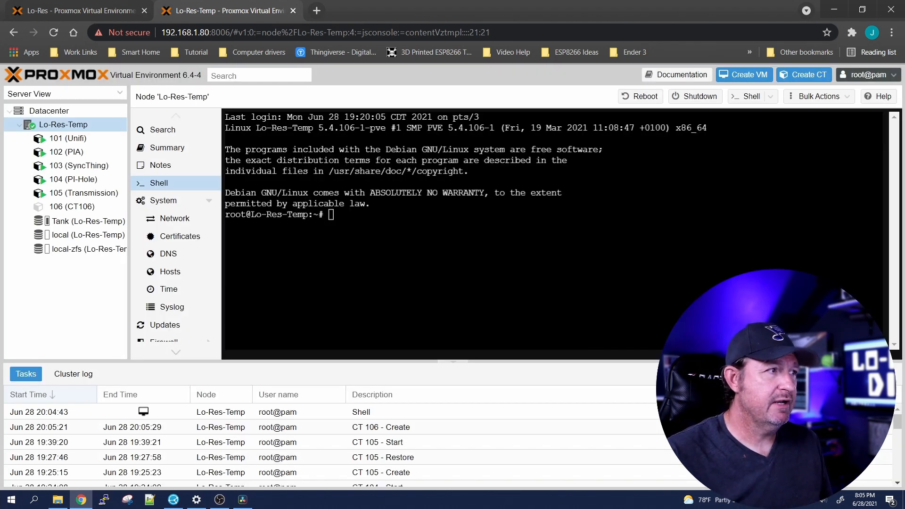
click(71, 206)
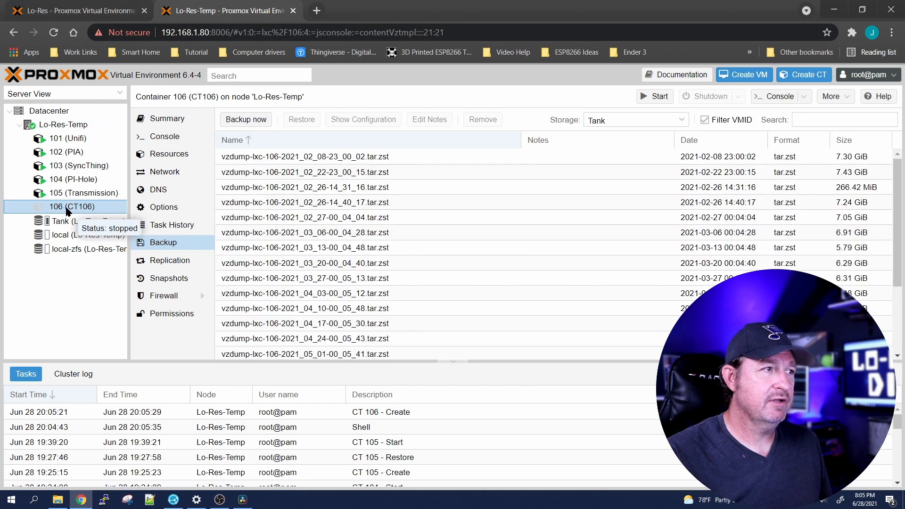
mouse_move(170, 248)
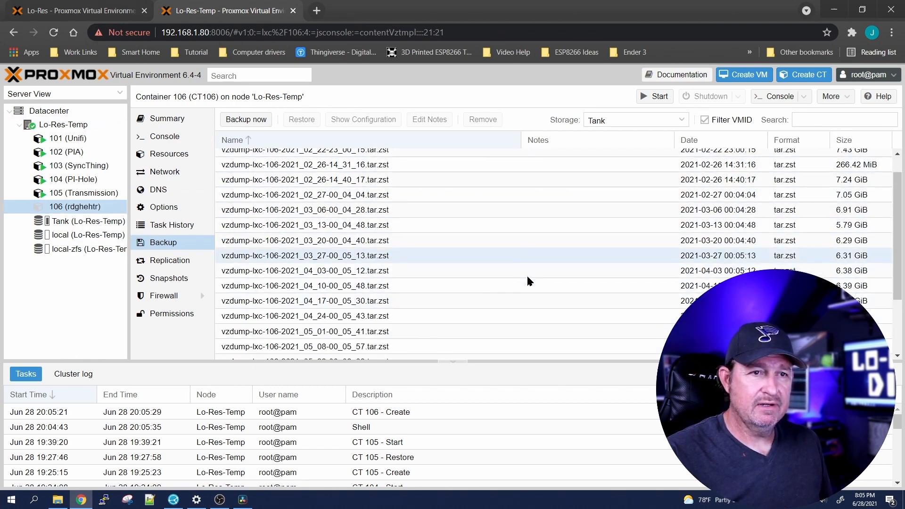
Restore container 106 from the 2021_06_26 Tank vzdump onto local-zfs and dismiss the task log
scroll(down, 3)
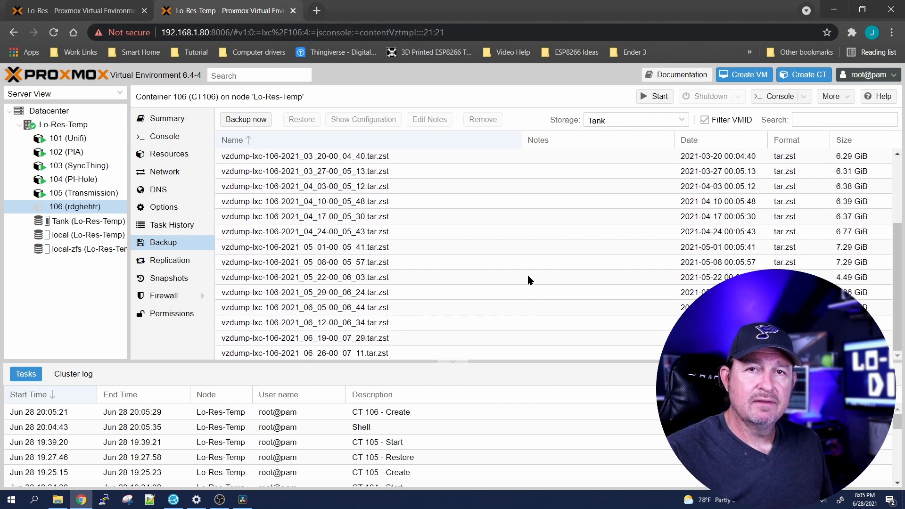
click(304, 277)
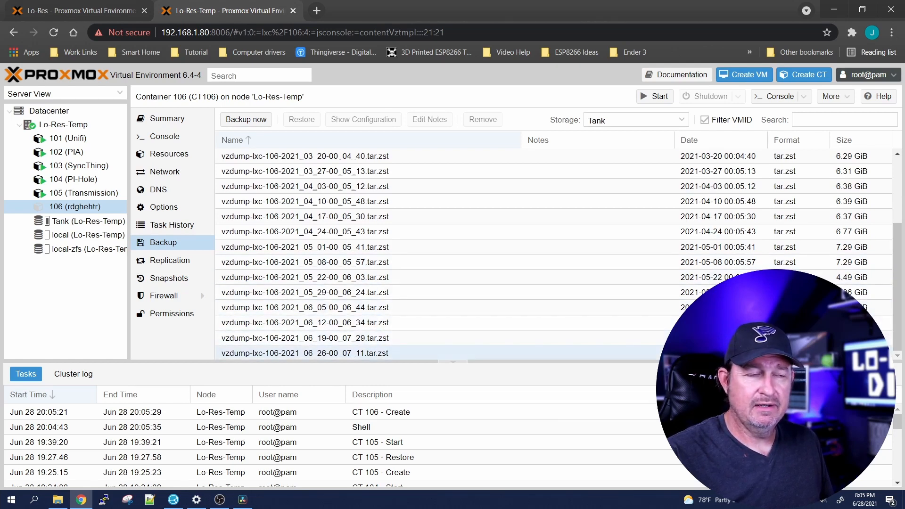
click(304, 352)
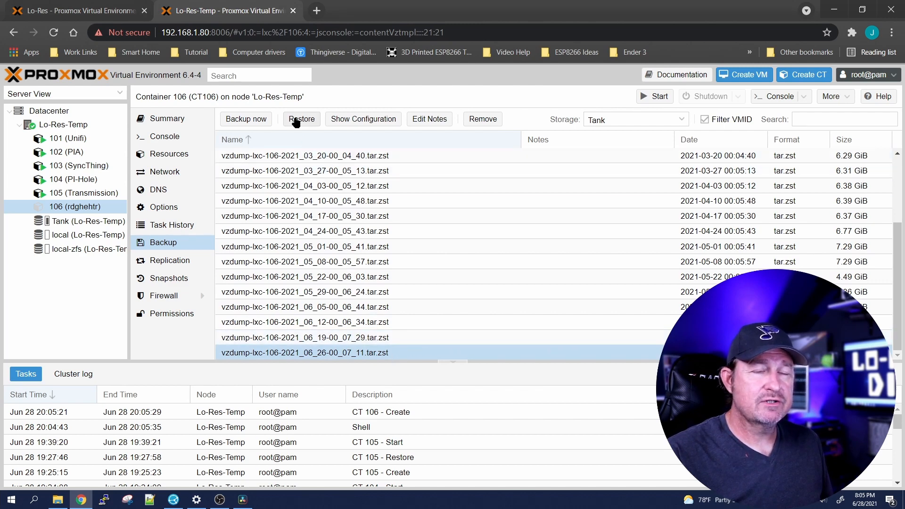
click(301, 119)
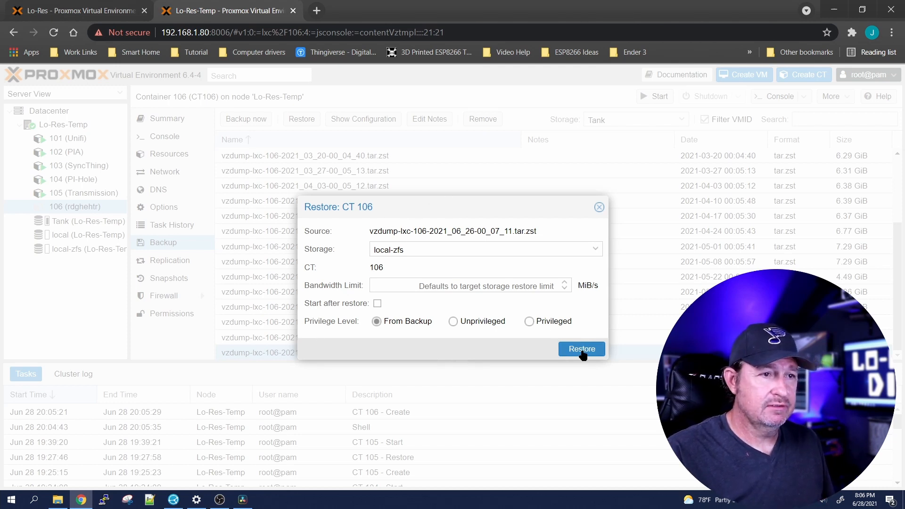
click(582, 349)
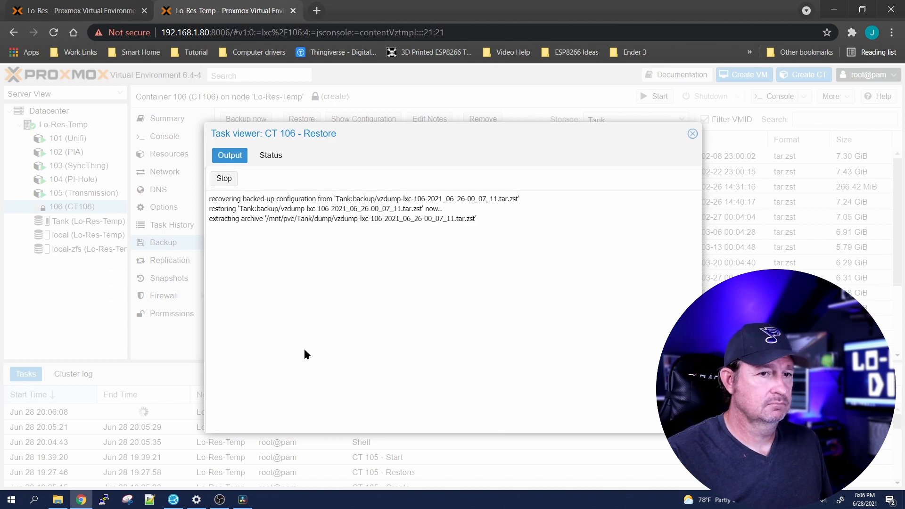
mouse_move(549, 300)
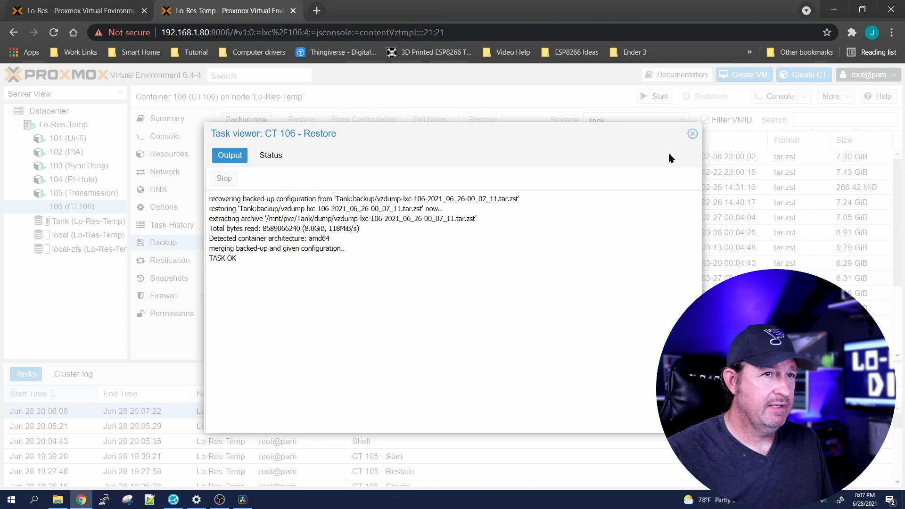
click(692, 133)
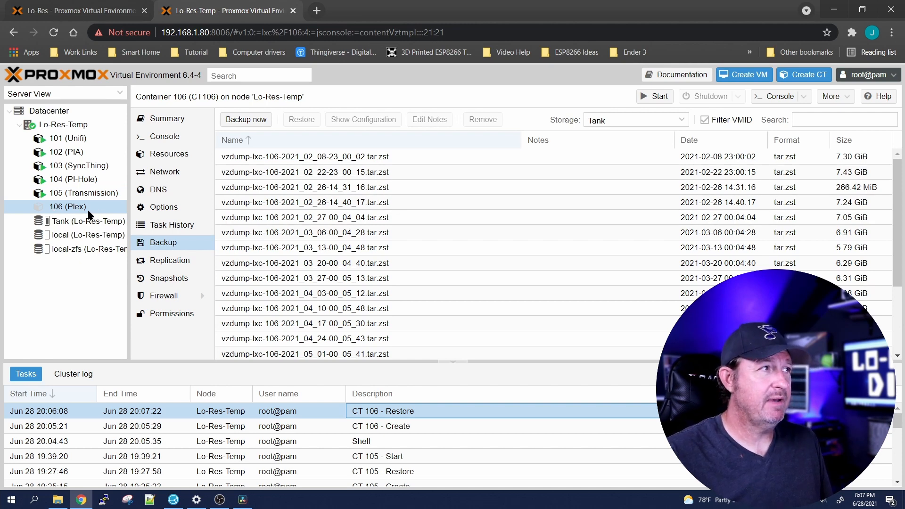
Compare Plex 106 on Lo-Res, then start restored 106 on Lo-Res-Temp via its console
click(75, 10)
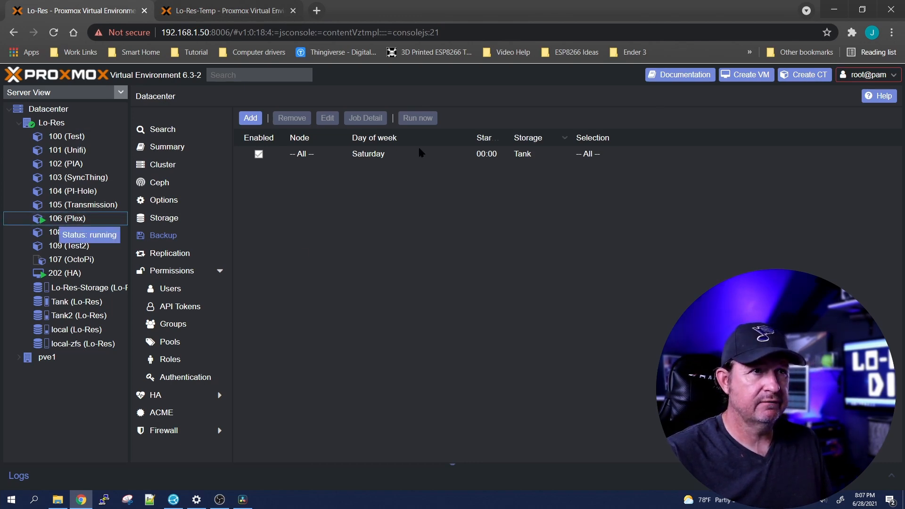
click(67, 218)
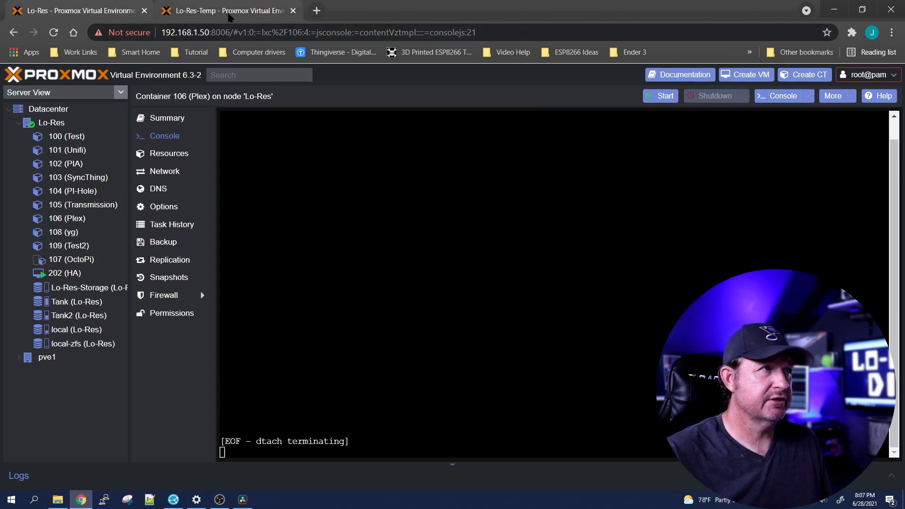
click(163, 242)
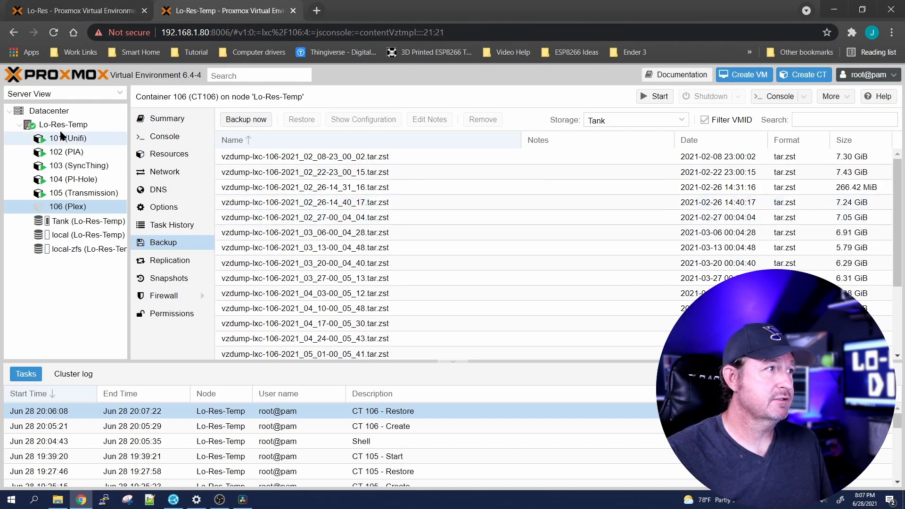
click(164, 136)
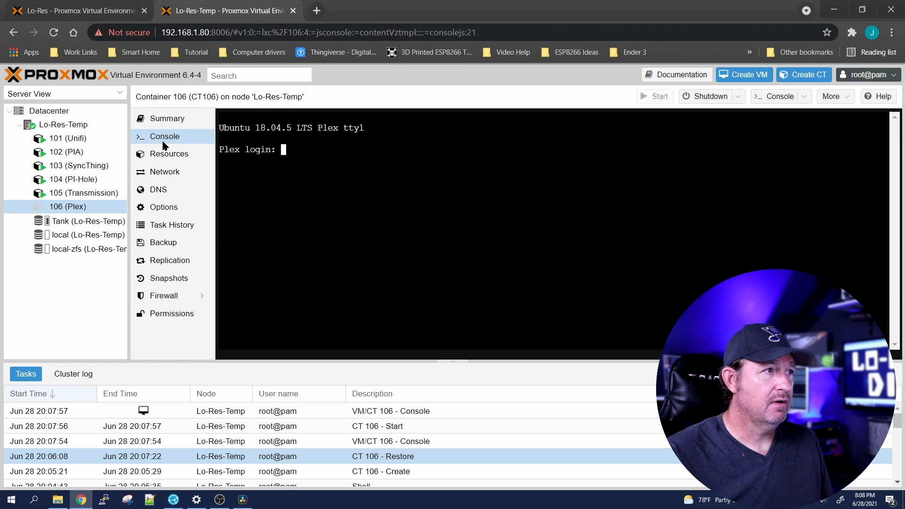
click(316, 10)
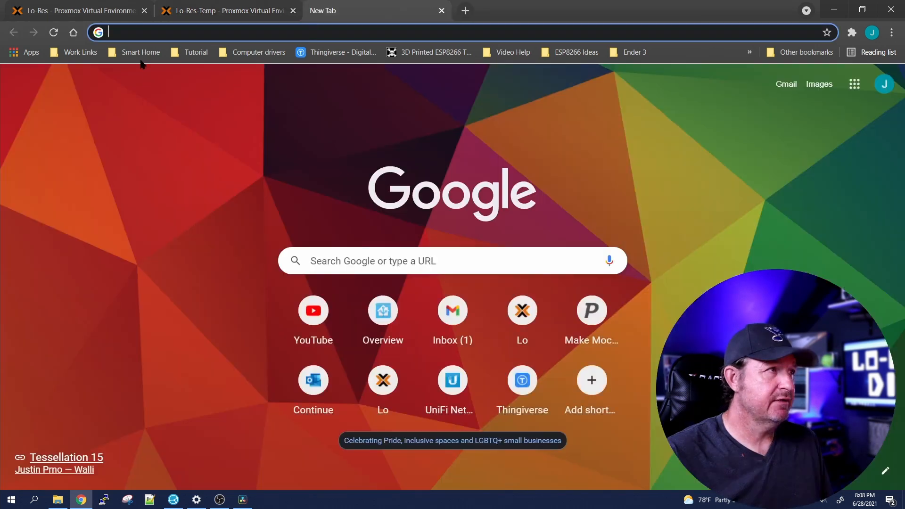
Check the Plex web interface, then review container 106's resources and eth0 network on vmbr1
click(141, 52)
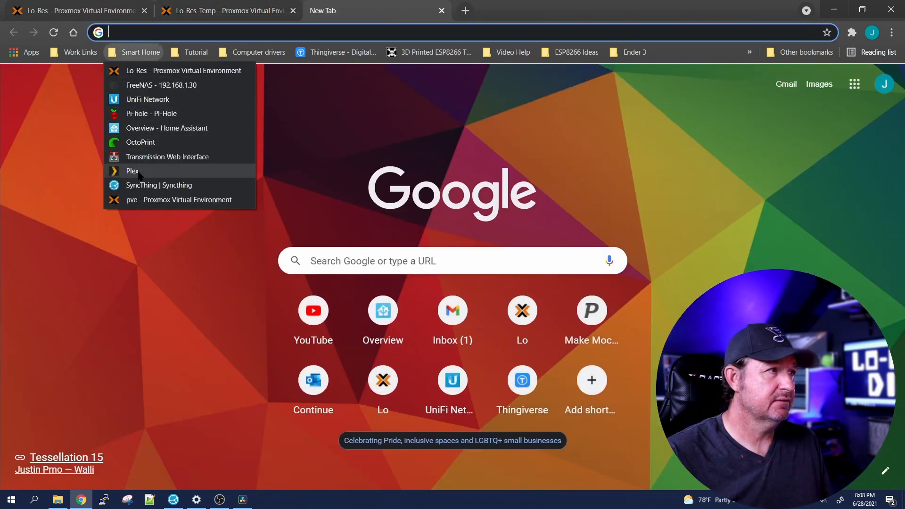
click(132, 171)
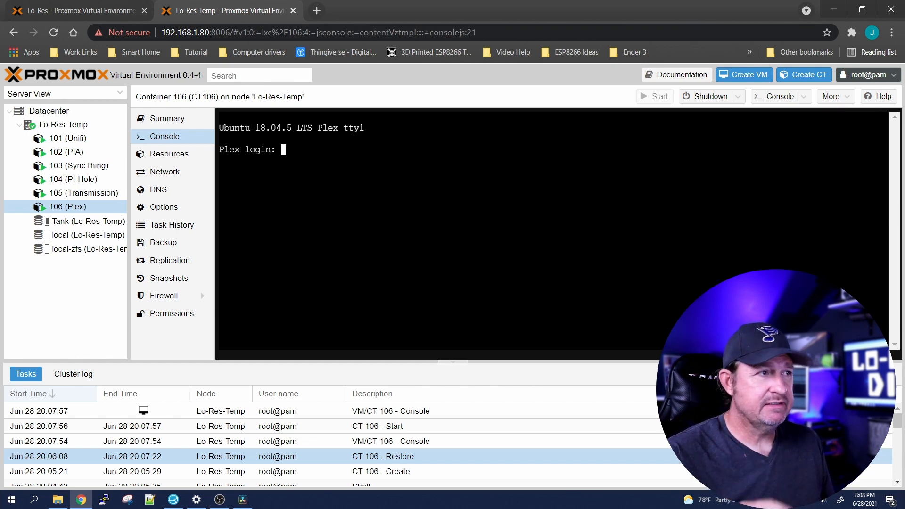
click(169, 154)
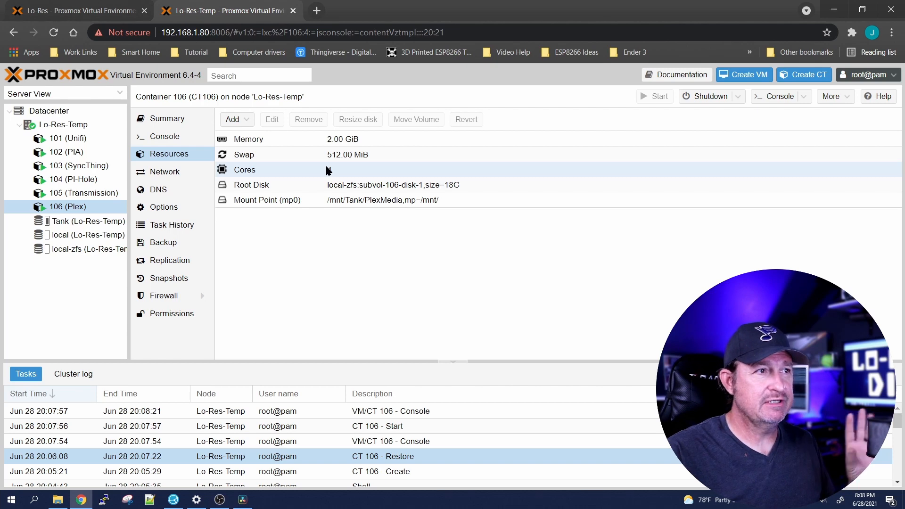
click(165, 171)
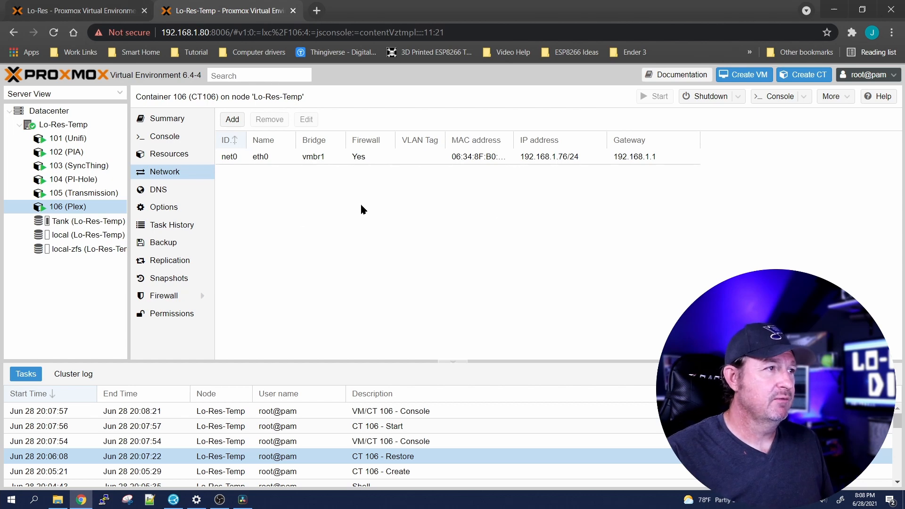
mouse_move(381, 211)
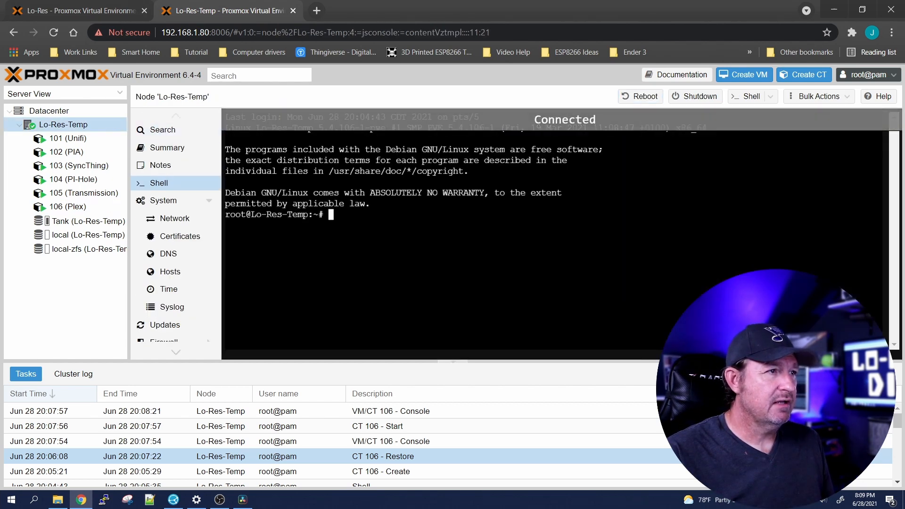
In the node shell, cd /etc/pve/lxc/, list files and open 106.conf in nano
text(co)
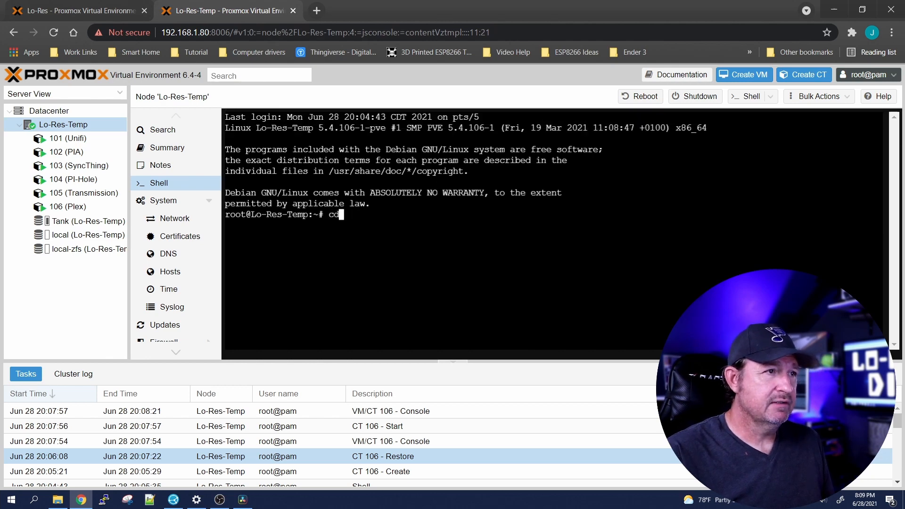
text(nano 103.conf)
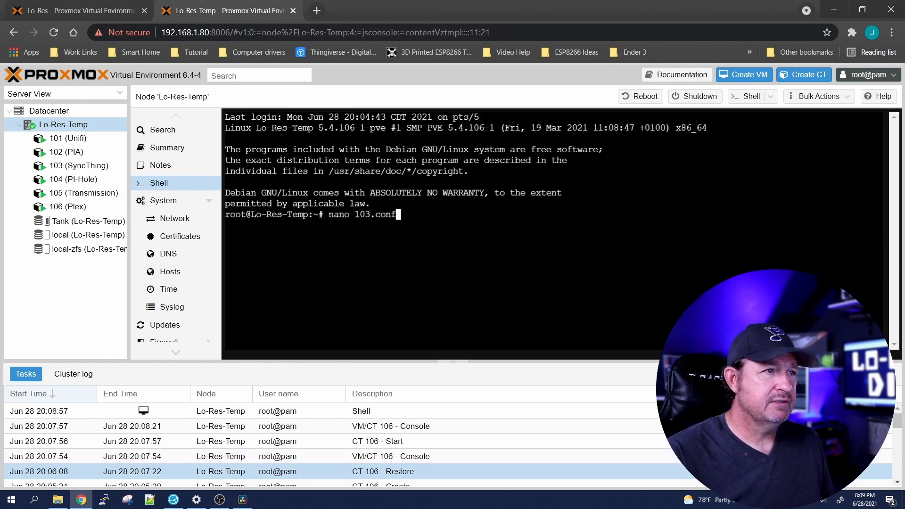
text(cd /etc/pve/lxc/)
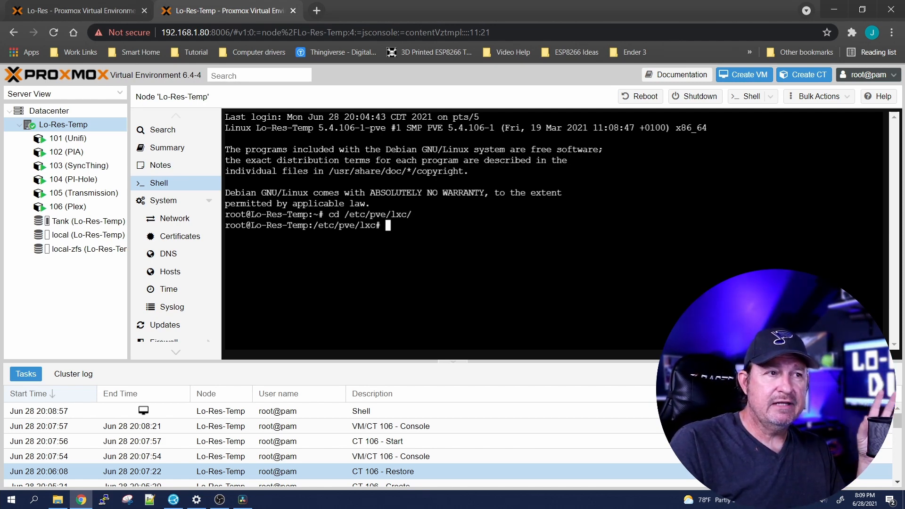
text(ls)
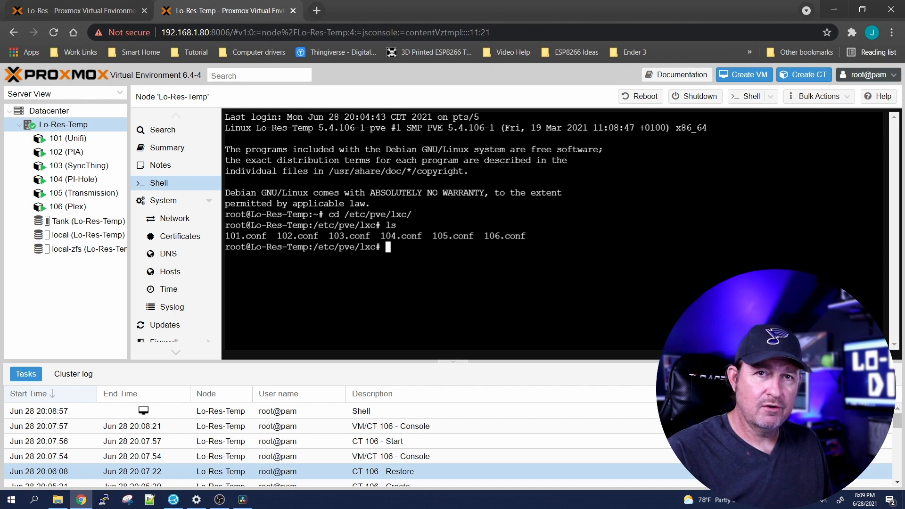
text(nano)
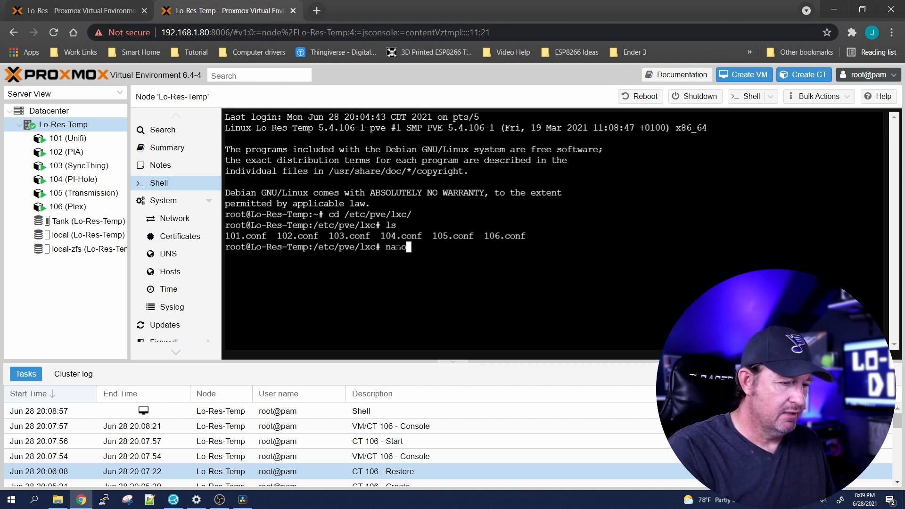
text(106.con)
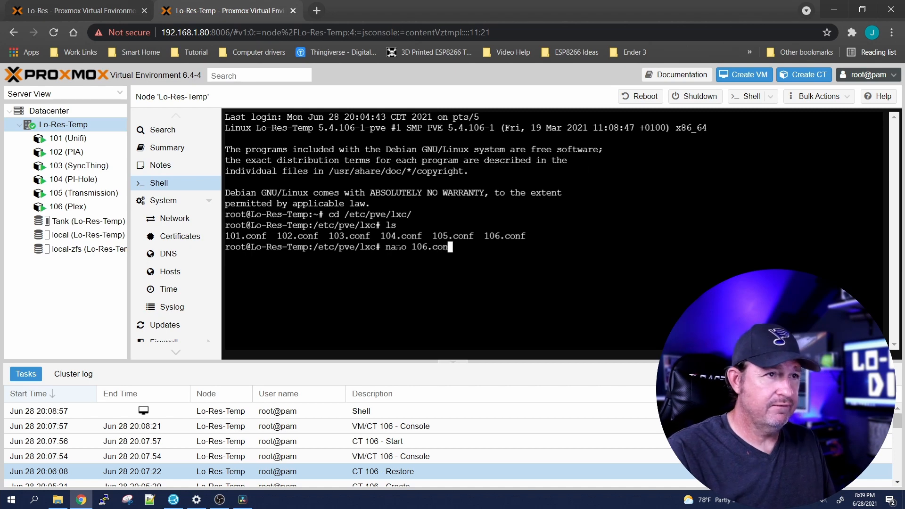
key(Enter)
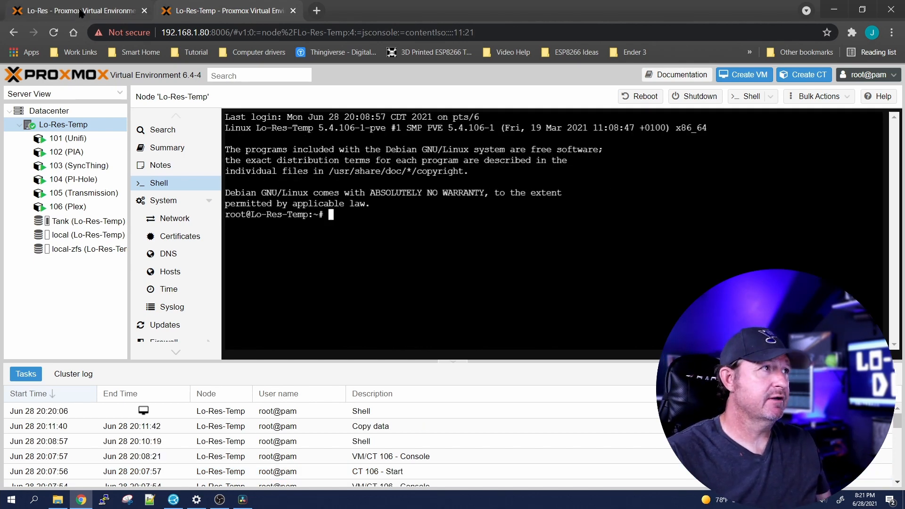
Create VM 202 with the Ubuntu ISO, 2 GiB memory and 32 GiB disk, then show its summary
click(76, 10)
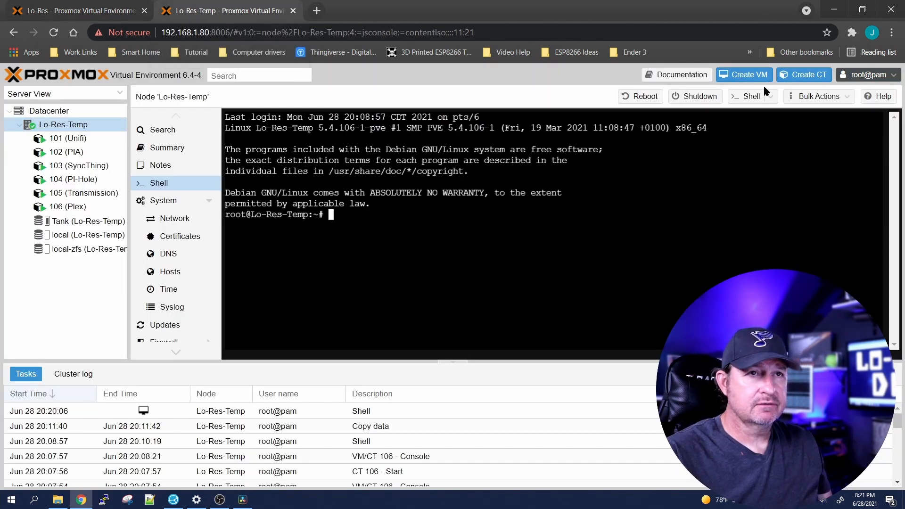
click(744, 74)
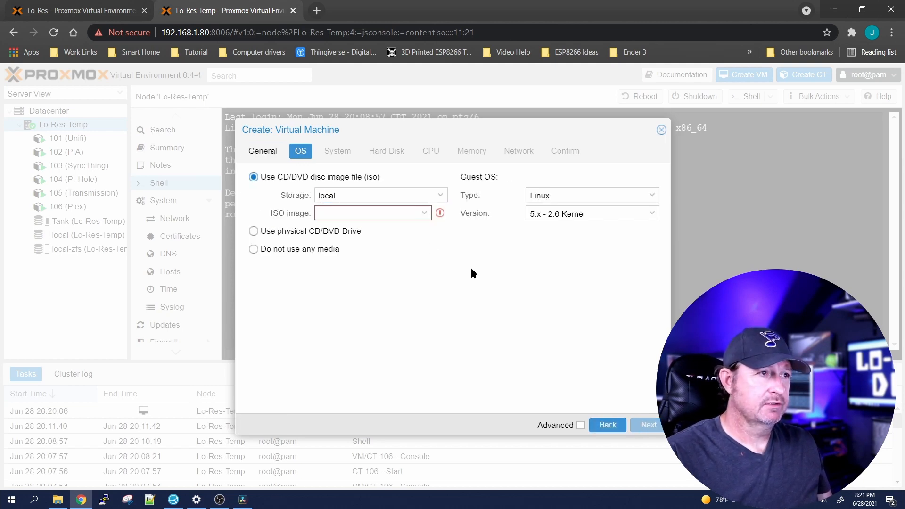
click(373, 213)
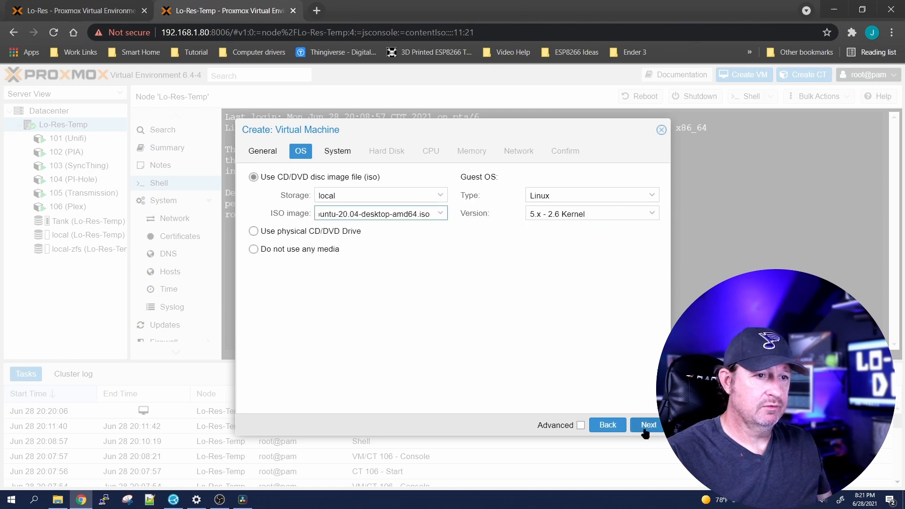
click(647, 425)
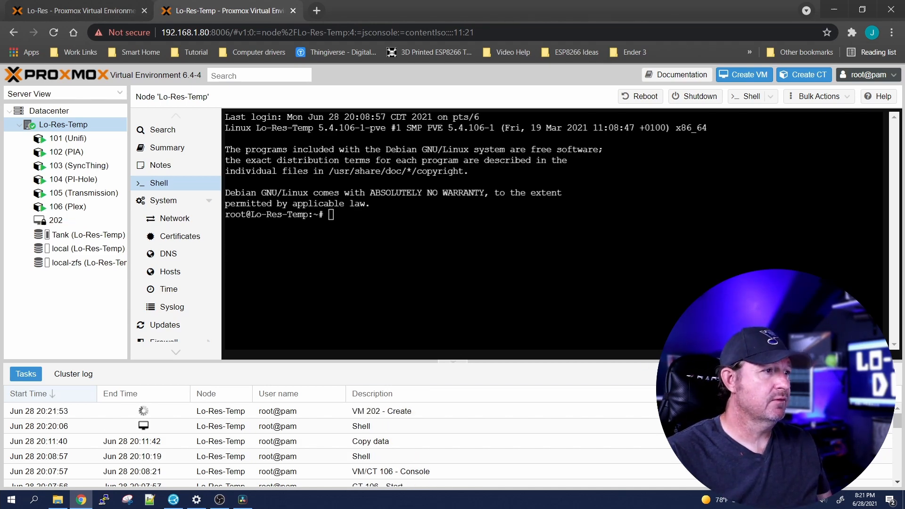
click(68, 219)
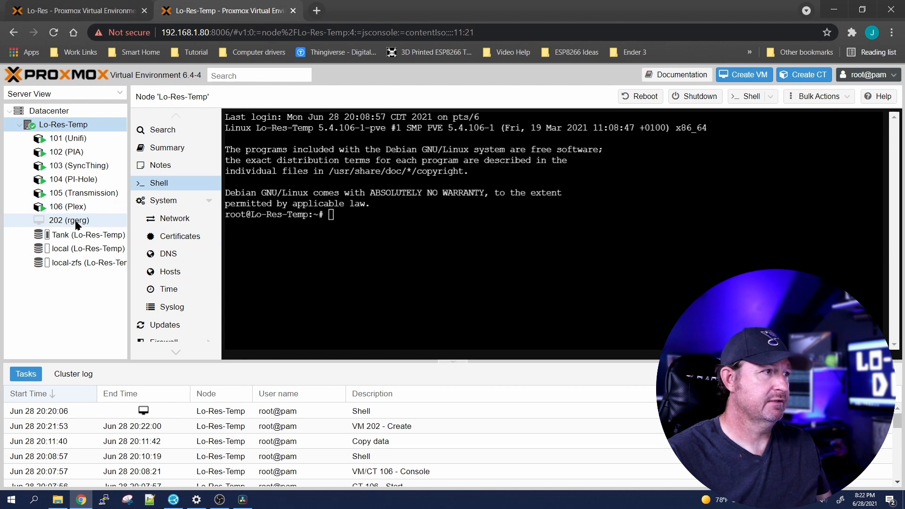
click(69, 220)
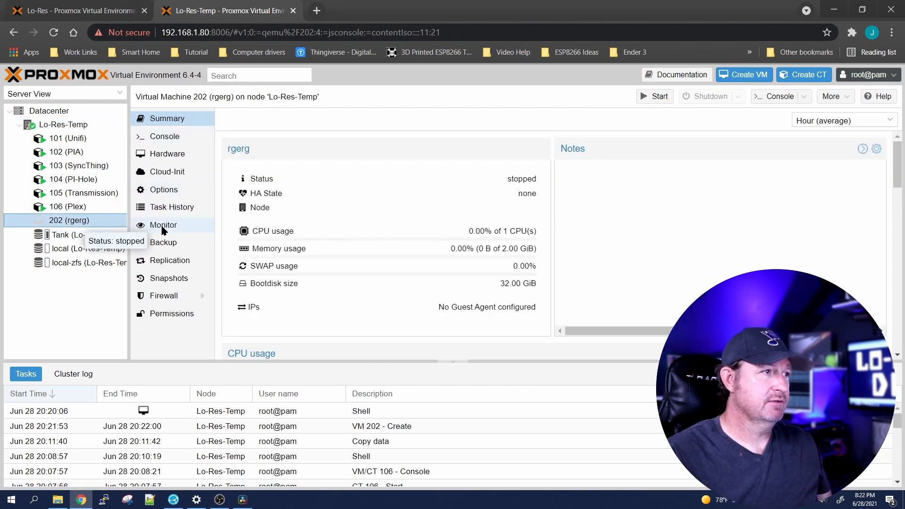
Restore VM 202 from its newest Tank backup (2021_06_28) and watch the task reach 42%
click(163, 242)
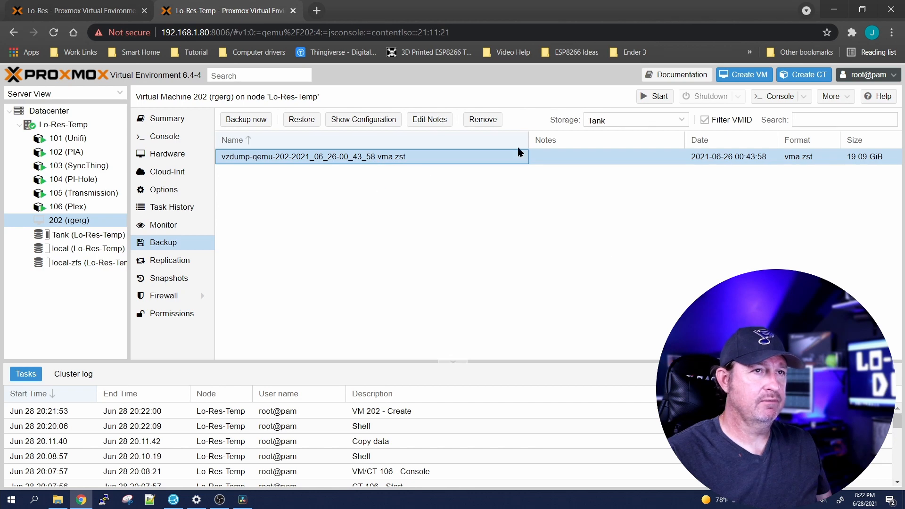
click(300, 120)
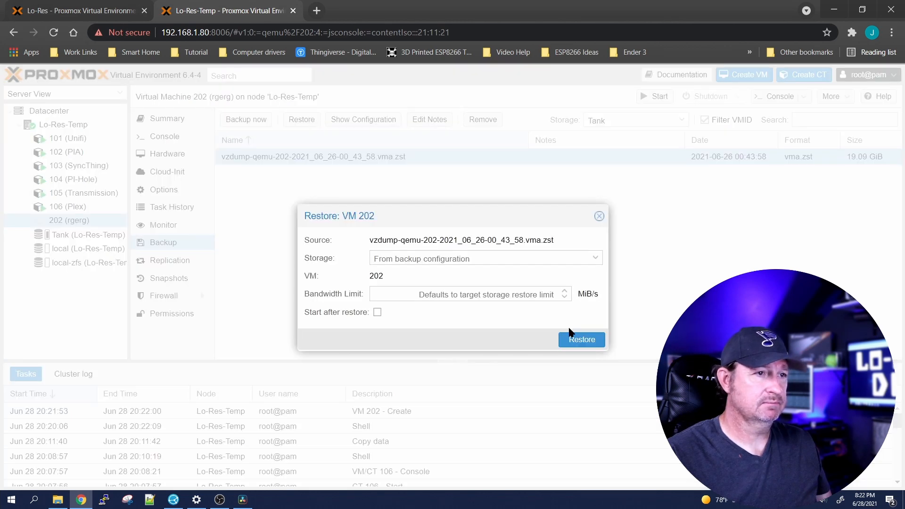
click(582, 339)
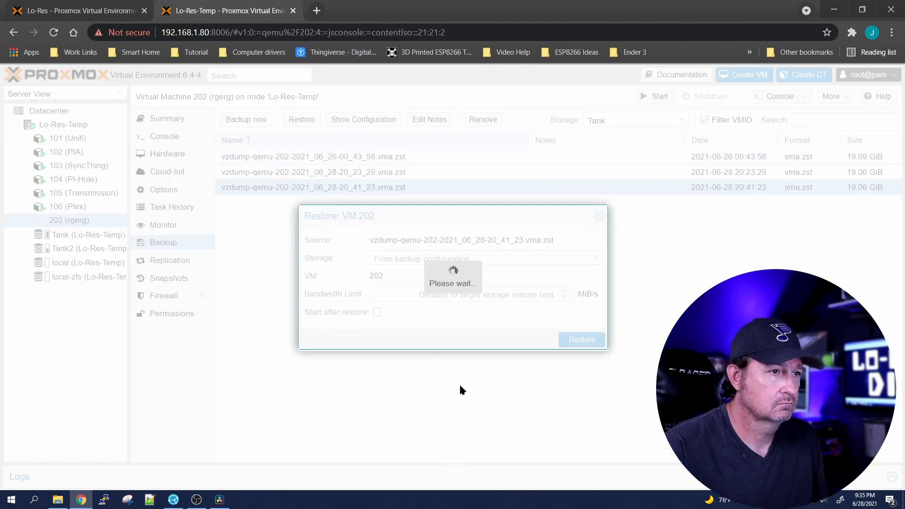
click(581, 340)
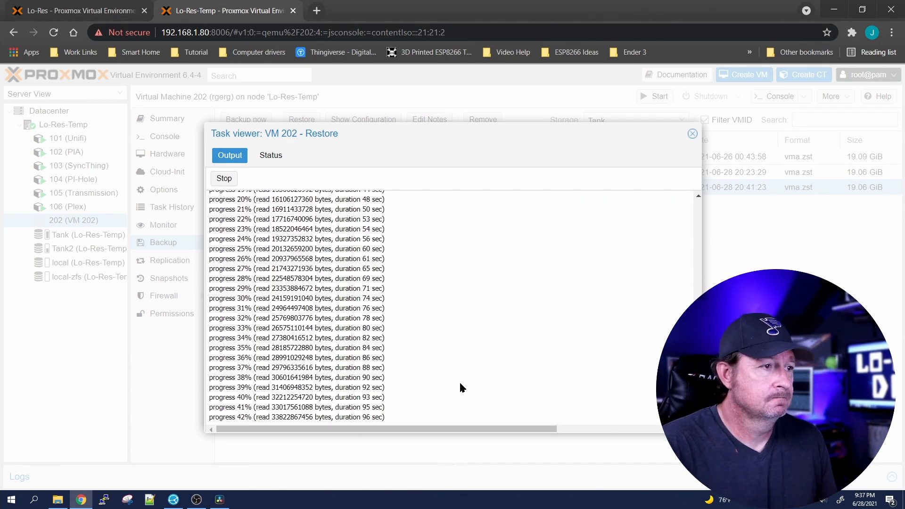
click(163, 136)
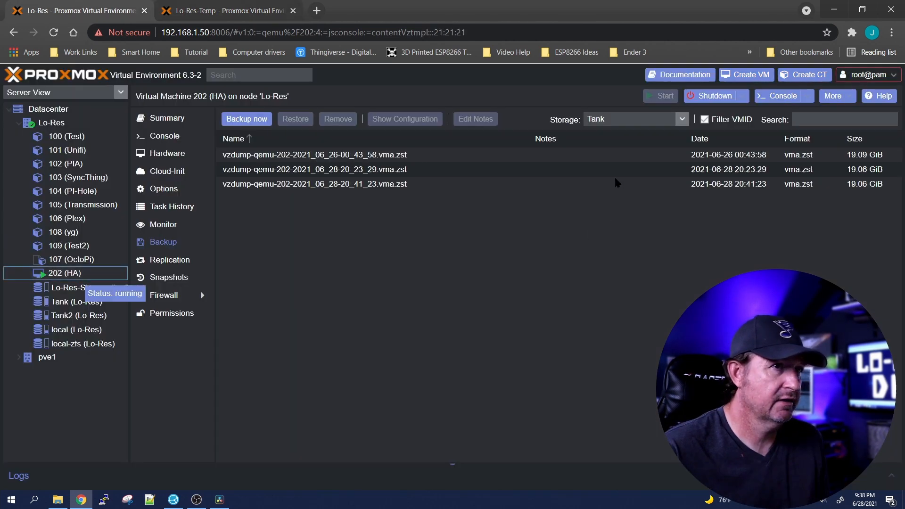
Shut down the original VM 202 on Lo-Res, start restored VM 202 on Lo-Res-Temp, and browse to 192.168.1.52:8123
click(715, 96)
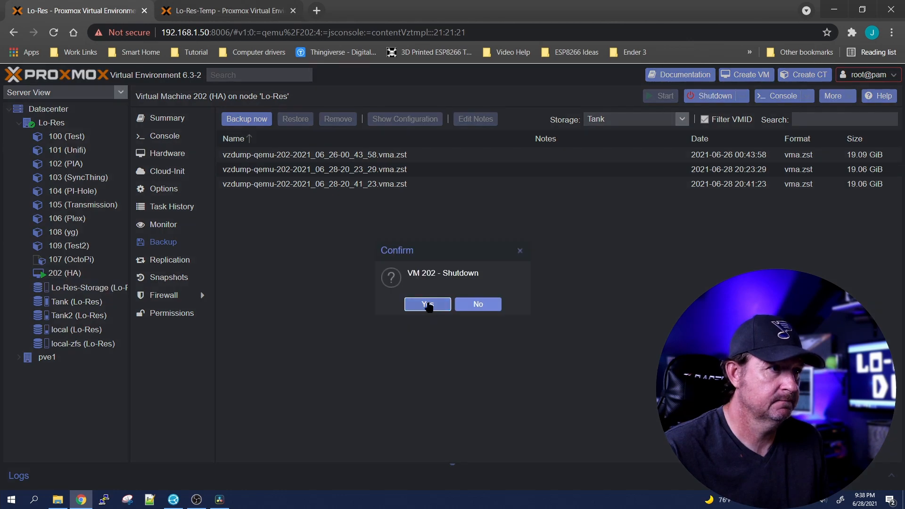
click(427, 305)
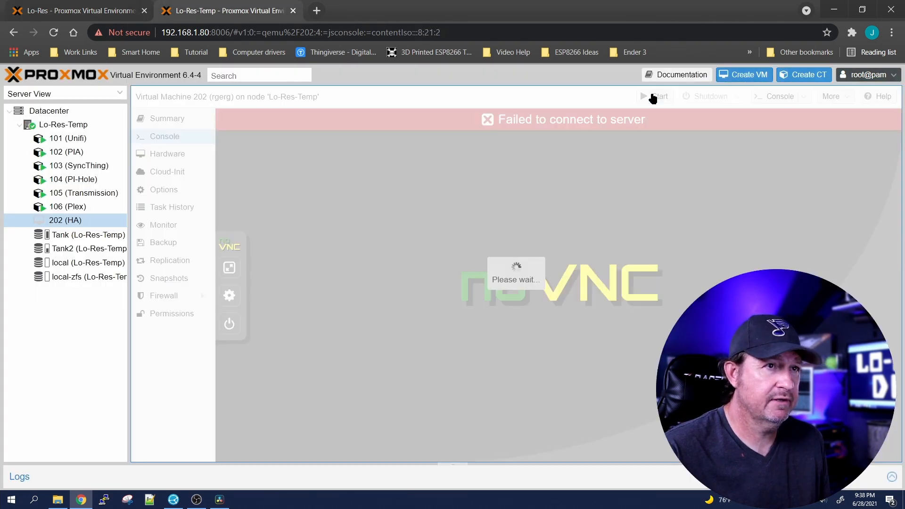
click(168, 119)
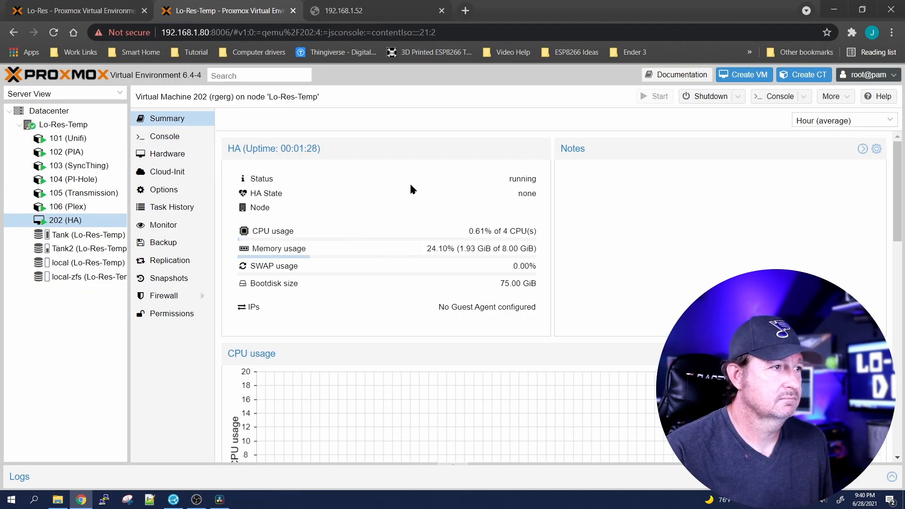
click(375, 10)
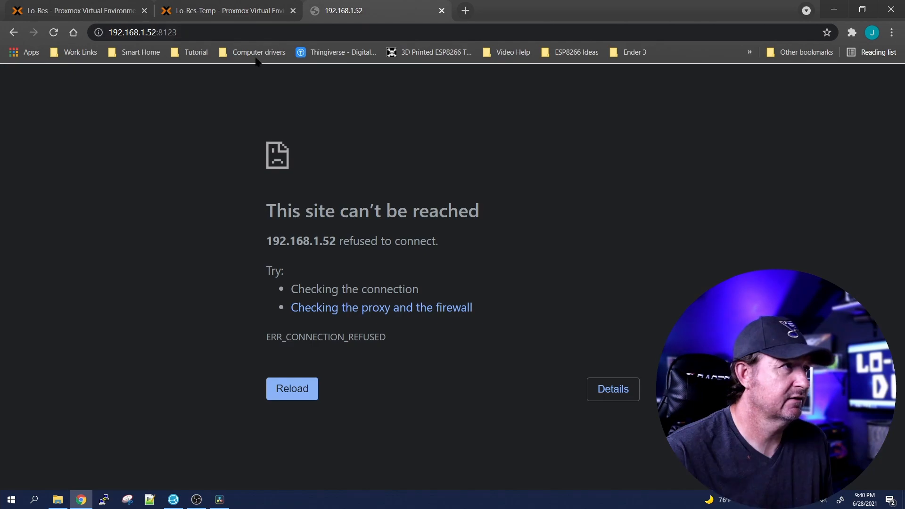
Reload 192.168.1.52:8123 and scroll through the Home Assistant Overview dashboard
click(291, 388)
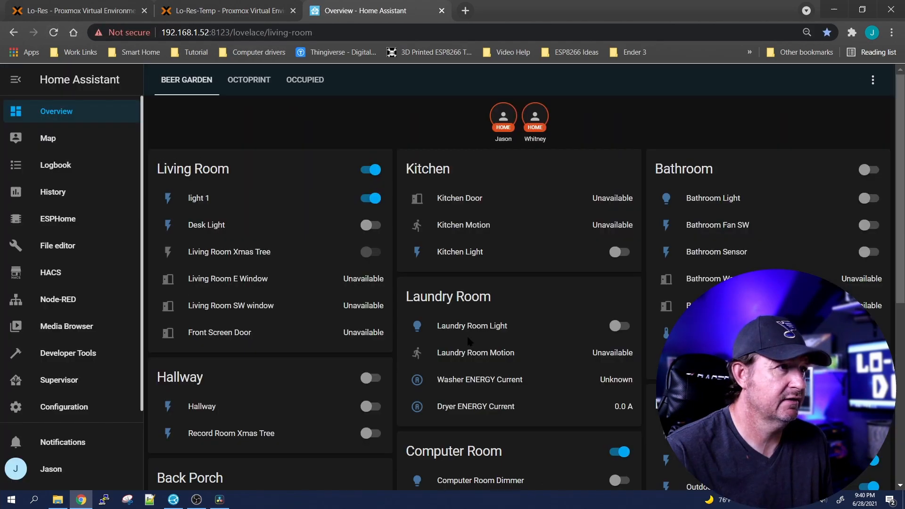
scroll(down, 3)
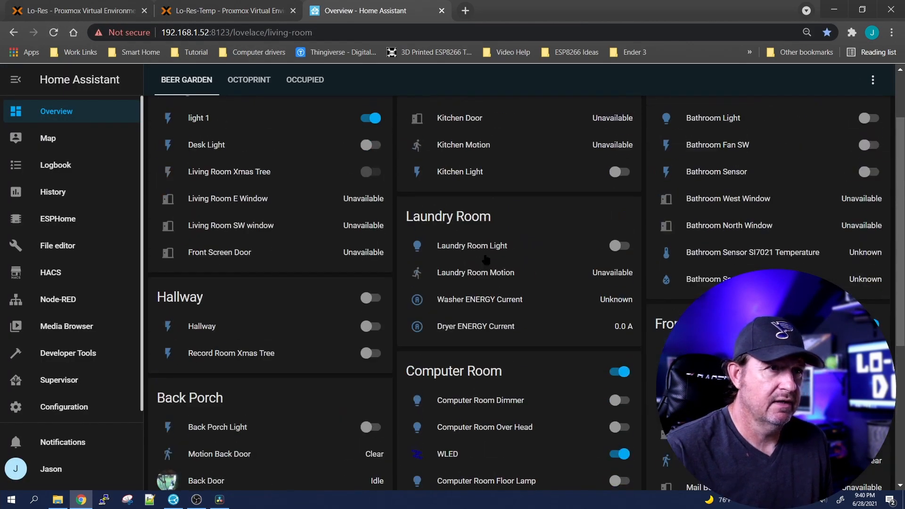